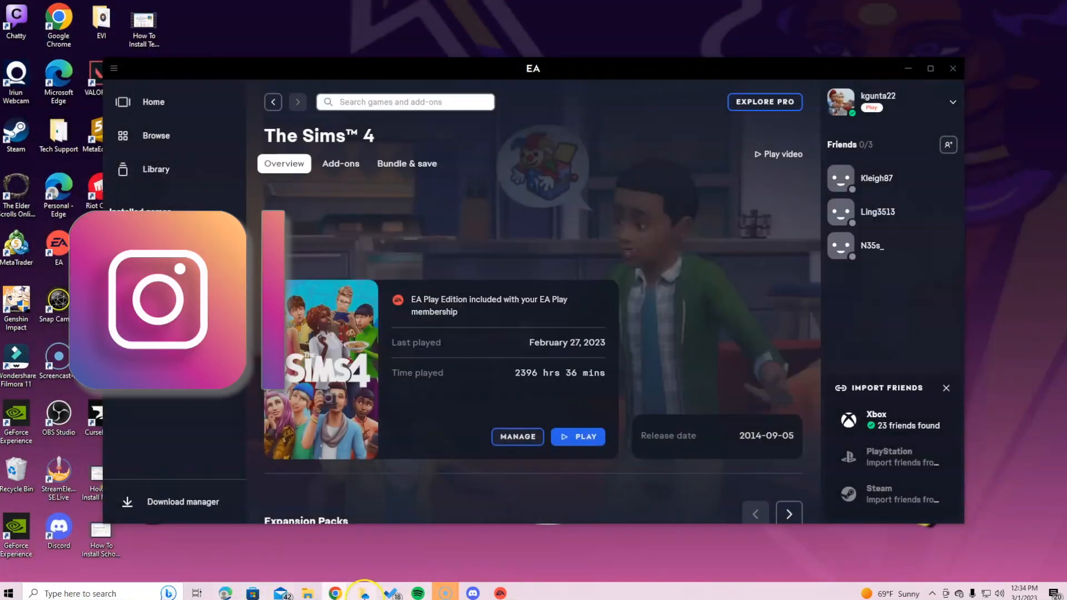
Go to page 2 of the Sims 4 mods list and open the Sunrise Alarm Clock mod page
right_click(333, 593)
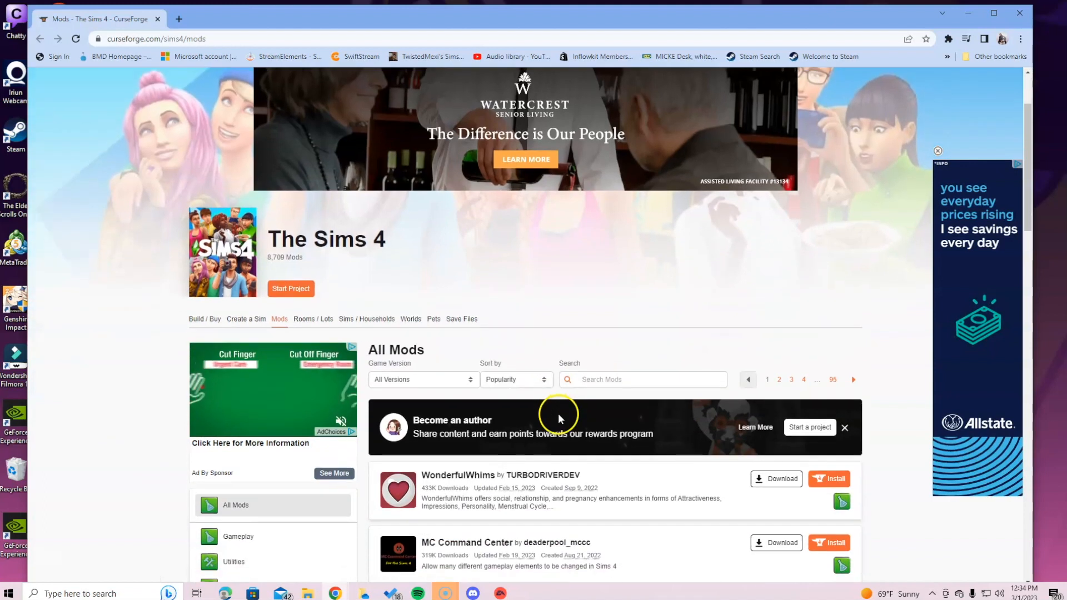
left_click(626, 379)
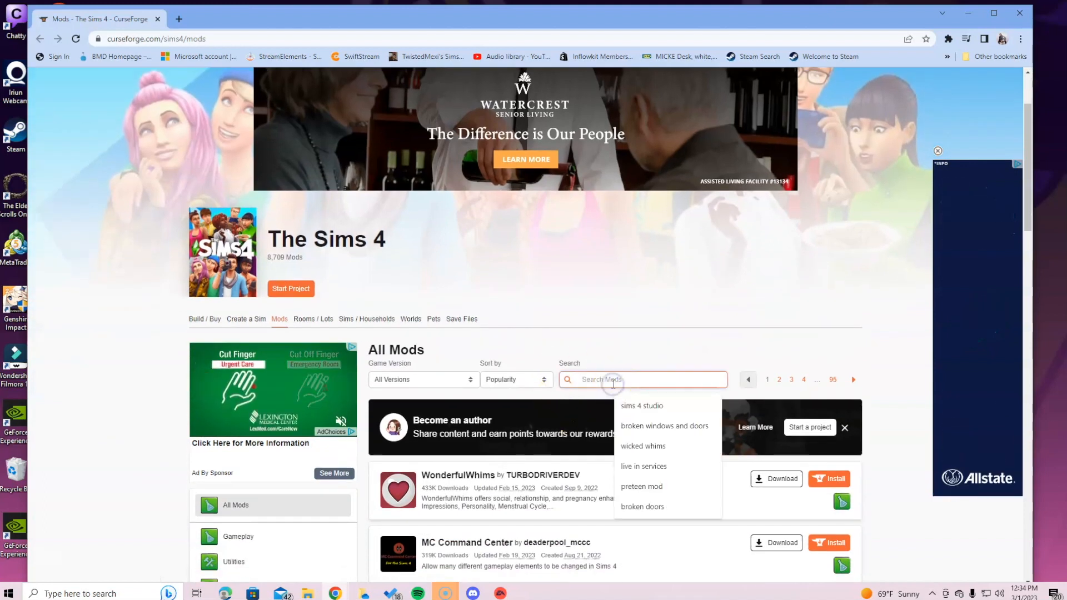
scroll("down", 3)
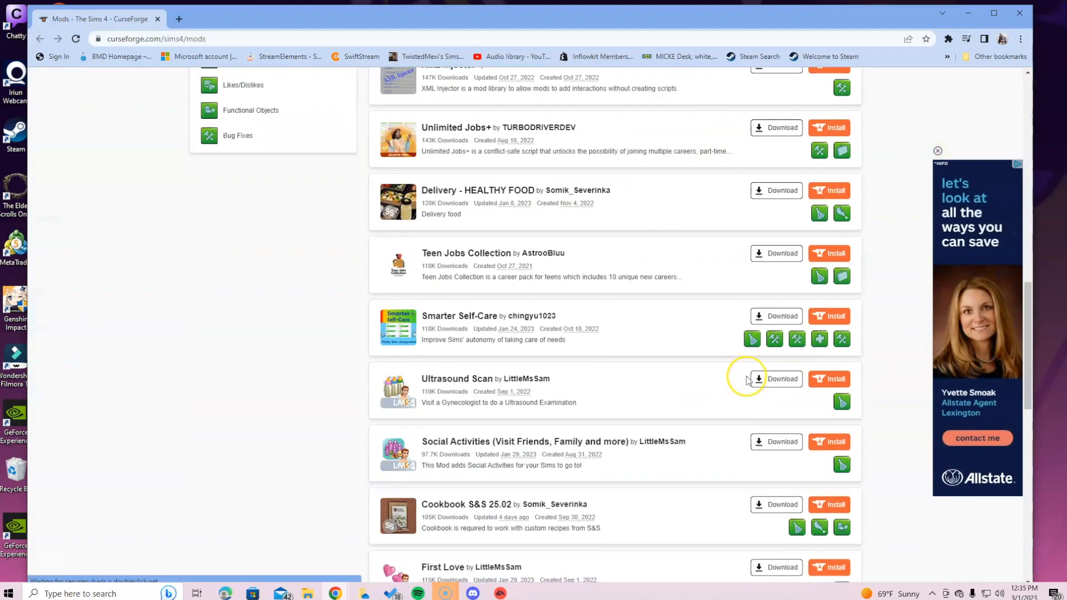
scroll("down", 3)
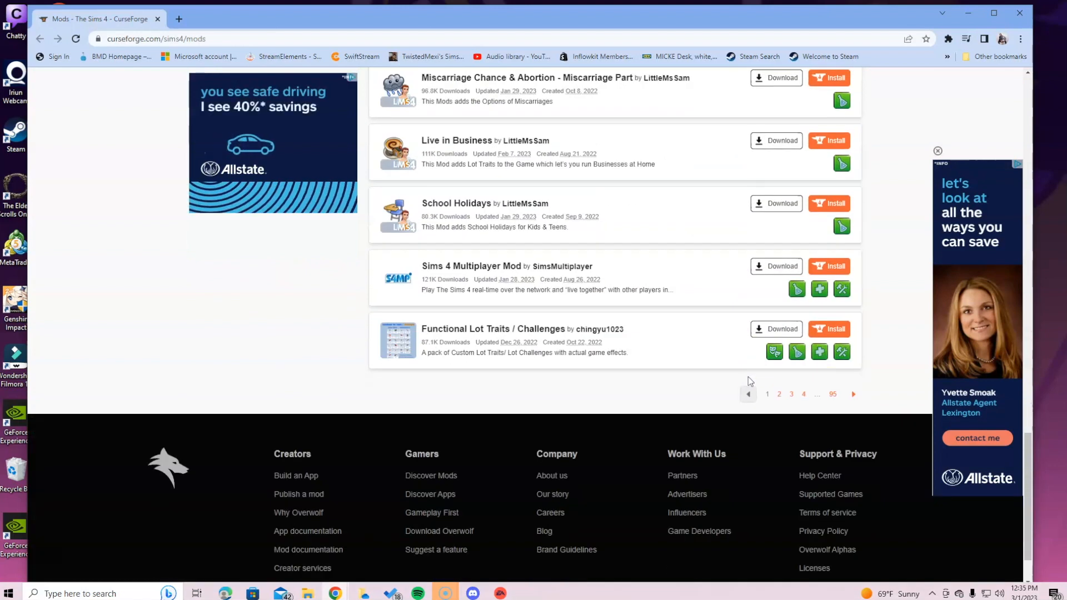
left_click(778, 394)
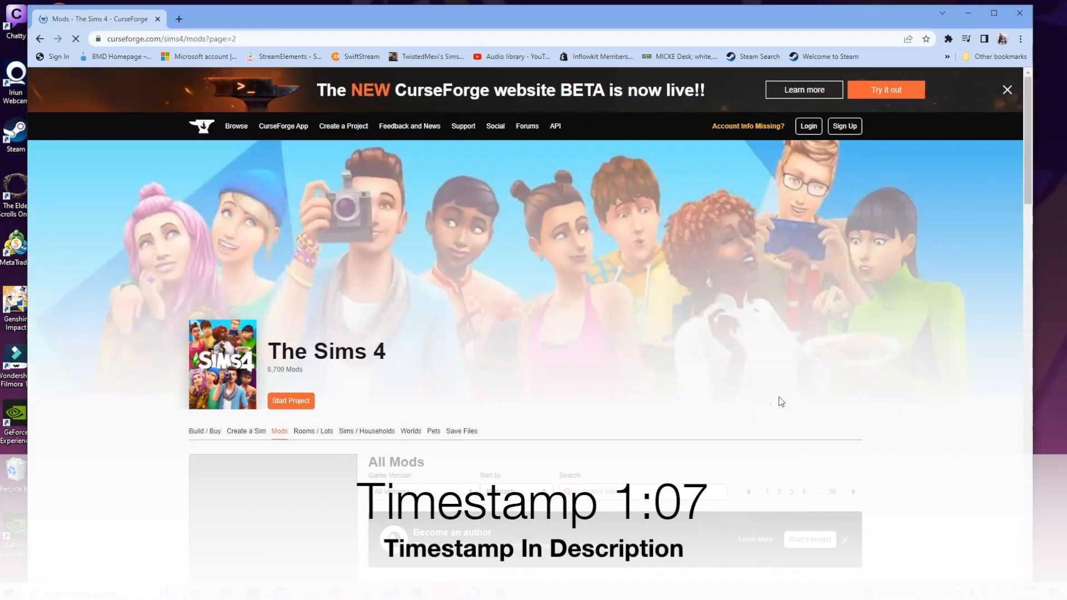
scroll("down", 3)
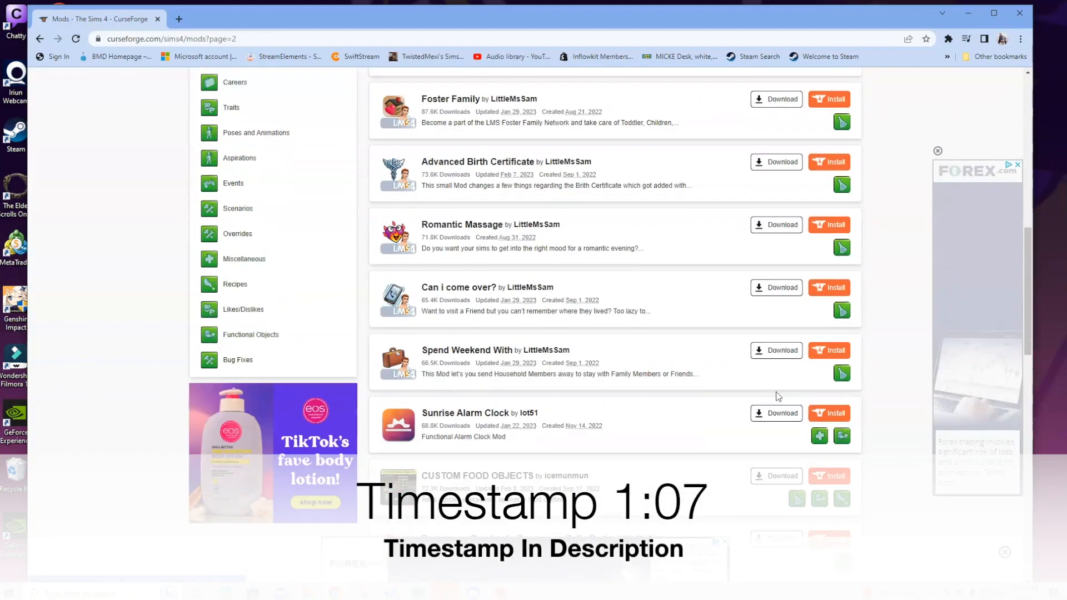
scroll("down", 3)
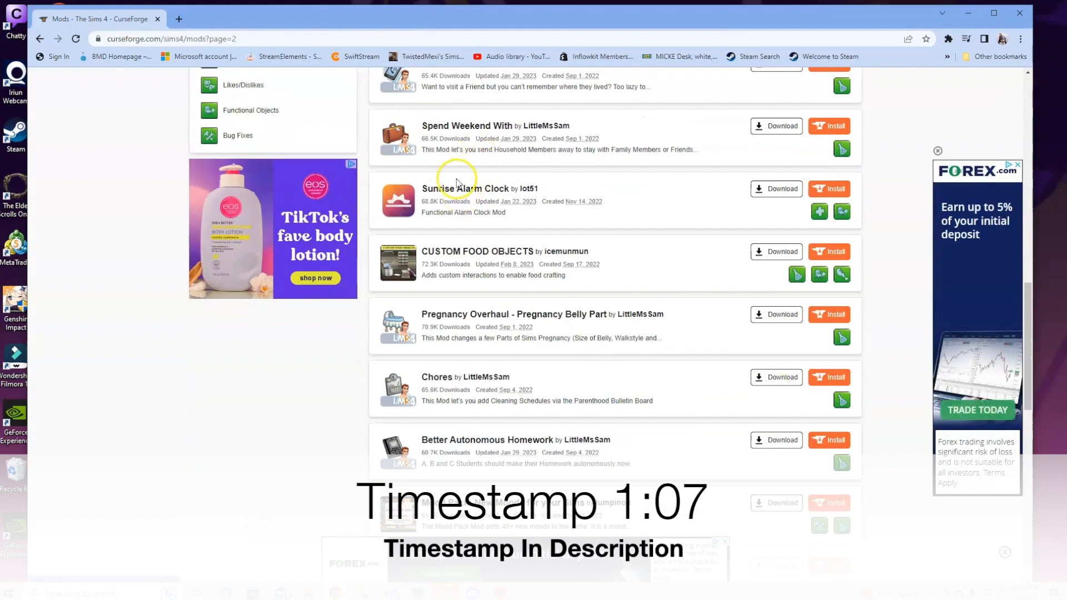
left_click(467, 188)
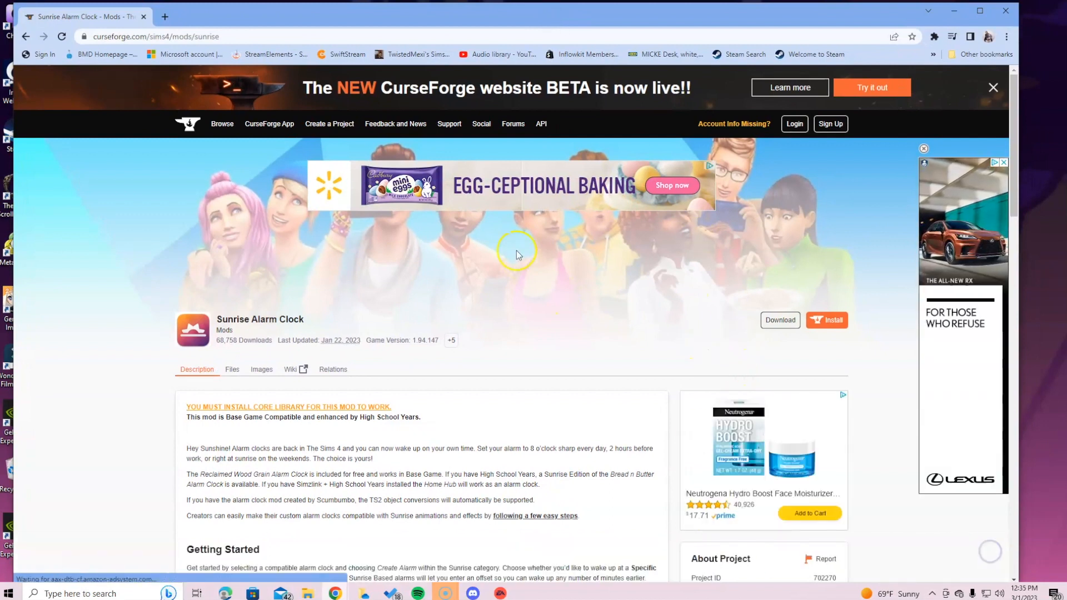
scroll("down", 3)
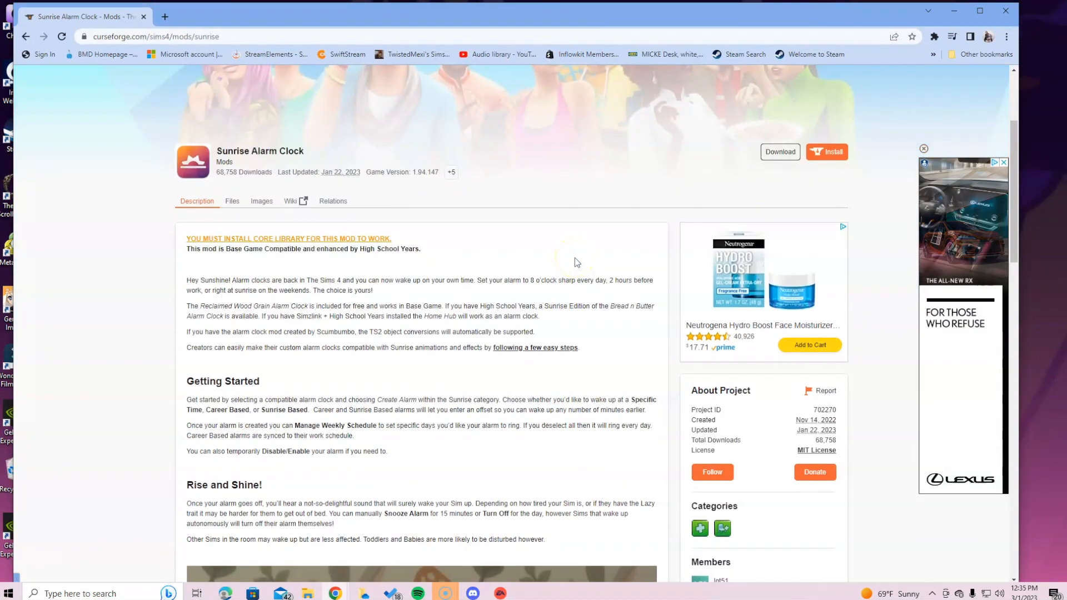
scroll("down", 3)
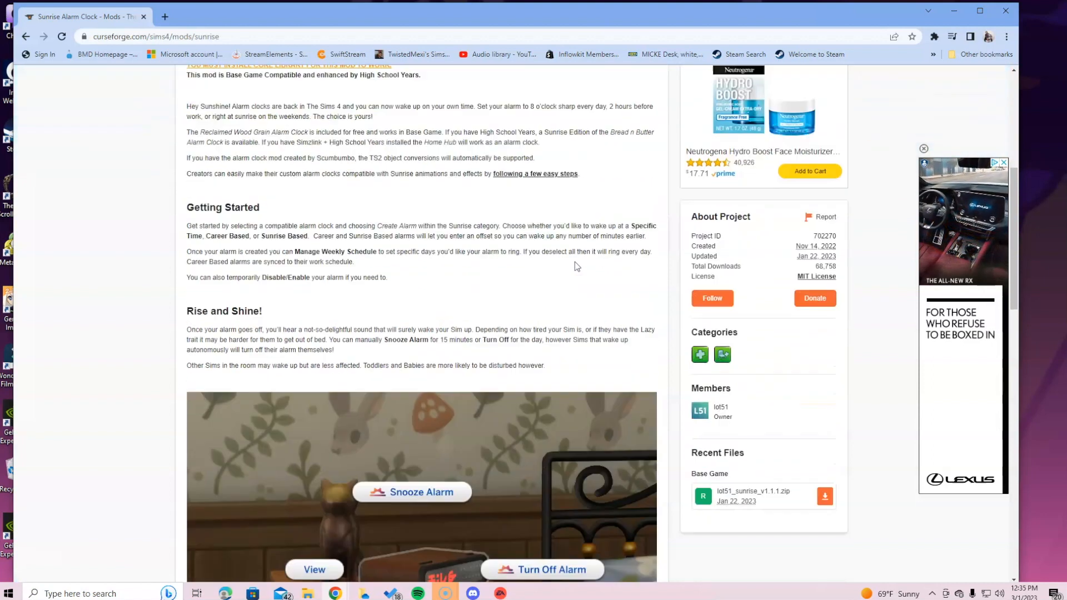
scroll("down", 3)
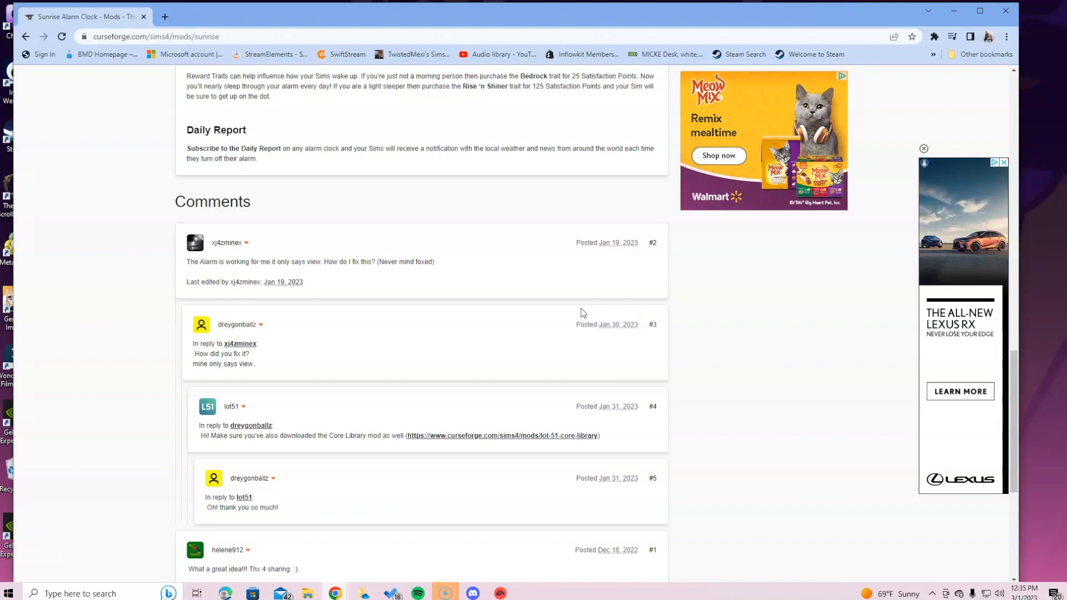
scroll("up", 3)
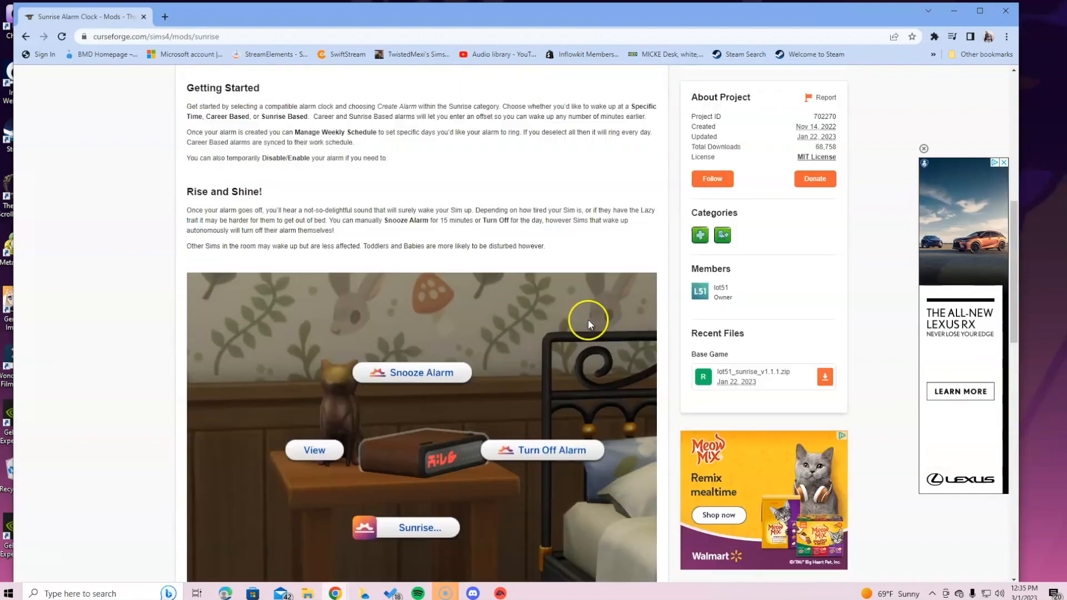
scroll("up", 3)
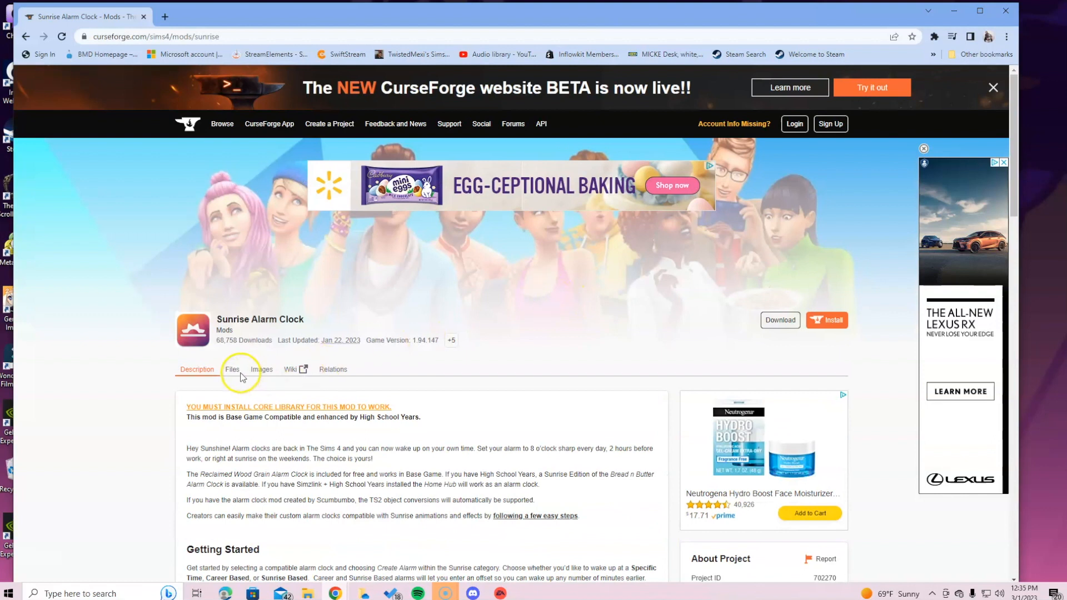
Show the mod's Files list with lot51_sunrise_v1.1.1.zip as main file and dismiss the ad banner
left_click(232, 369)
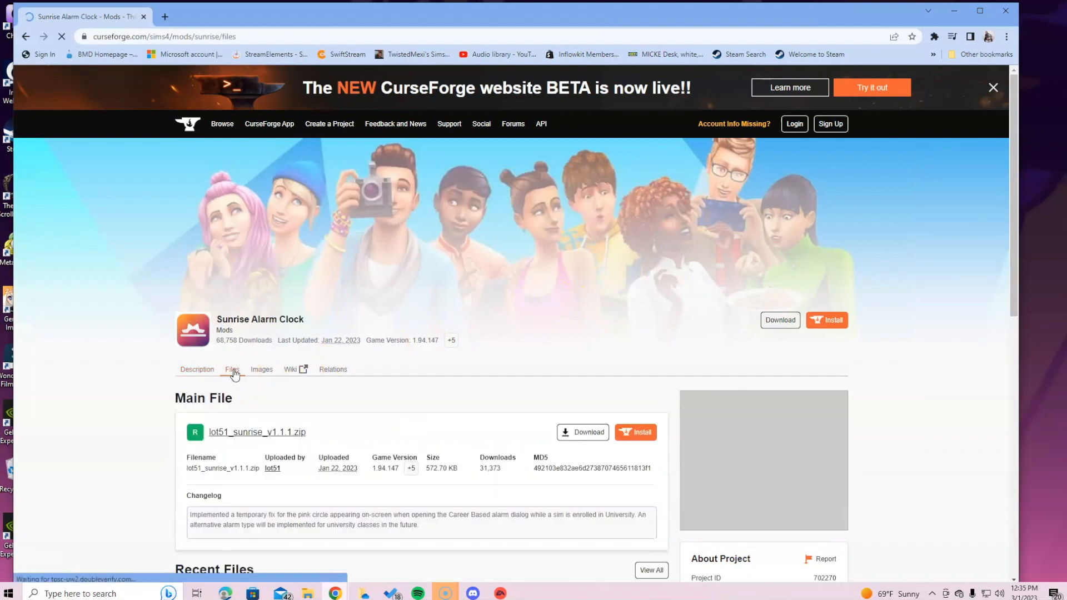
scroll("down", 3)
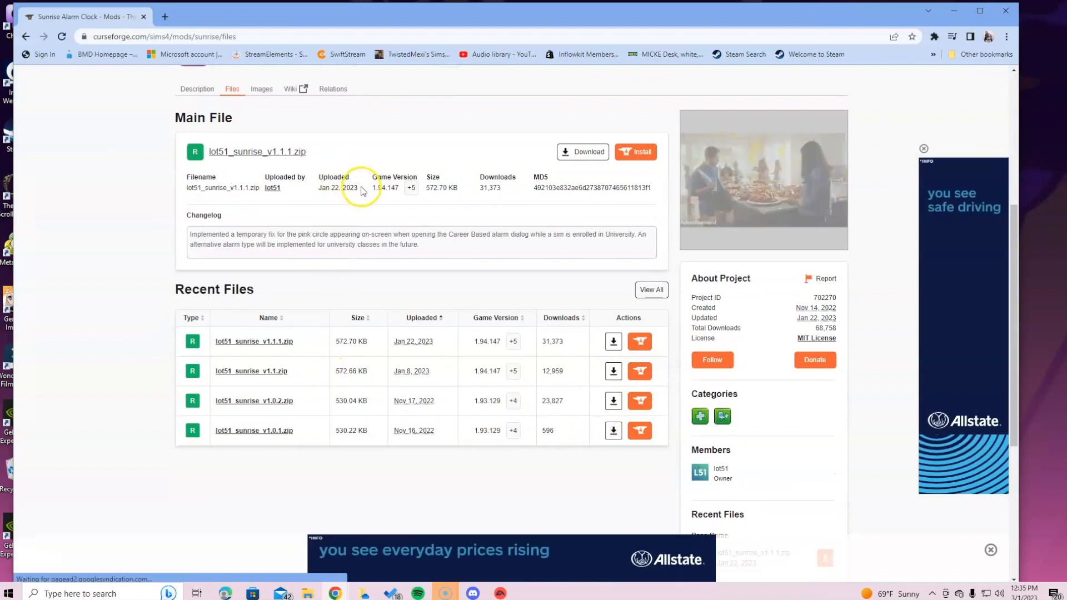
mouse_move(495, 420)
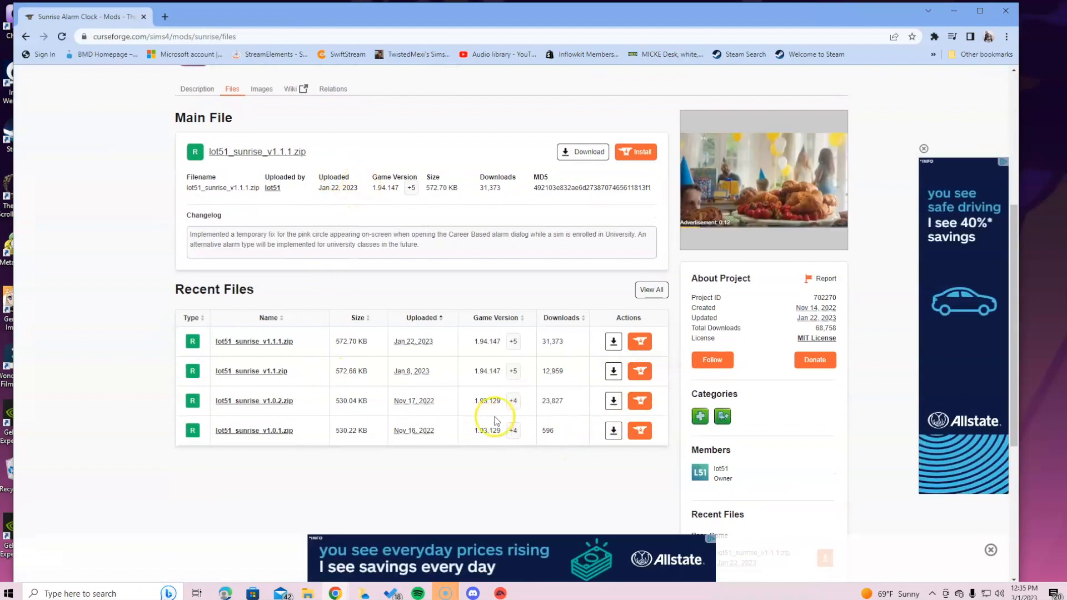
mouse_move(275, 151)
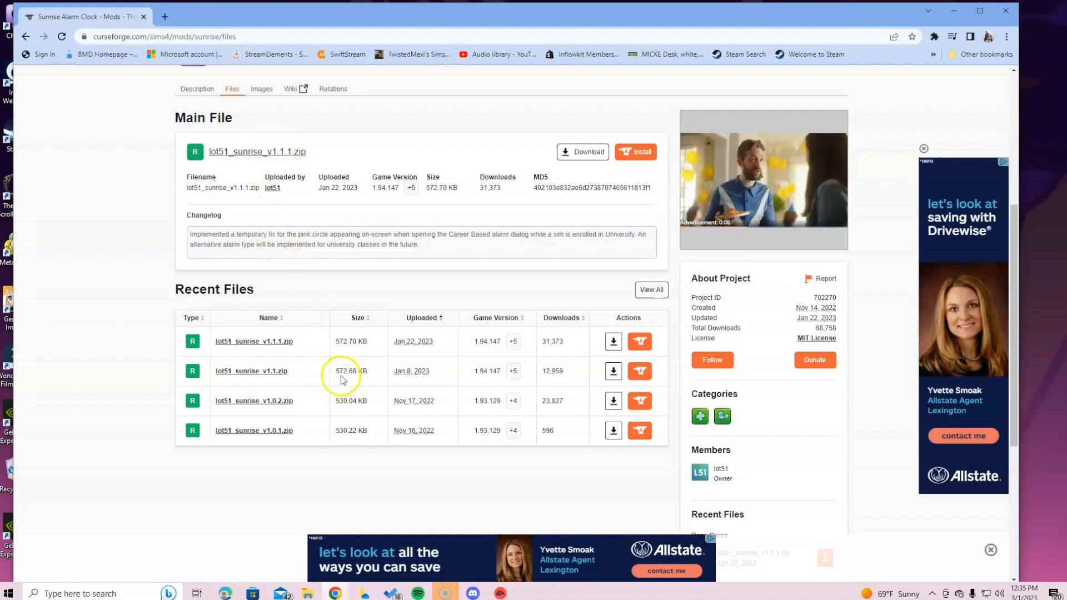
mouse_move(437, 406)
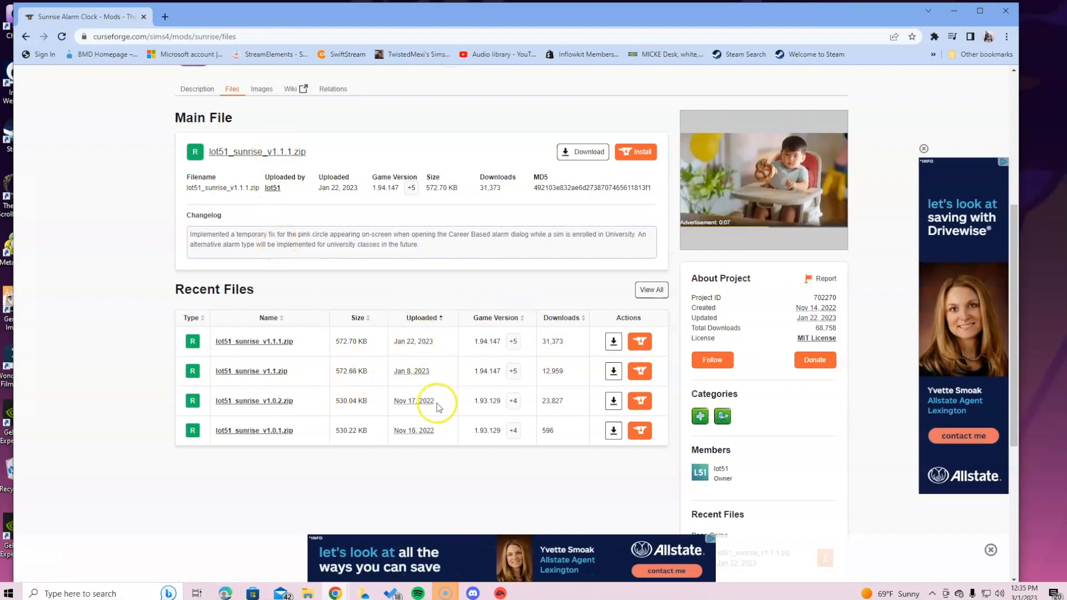
mouse_move(479, 469)
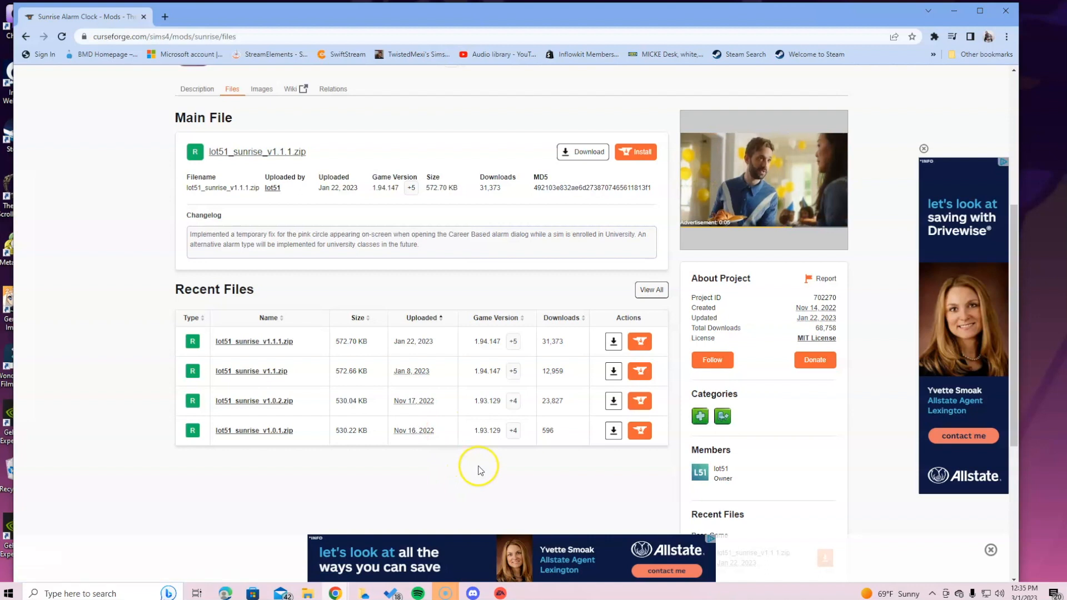
scroll("up", 3)
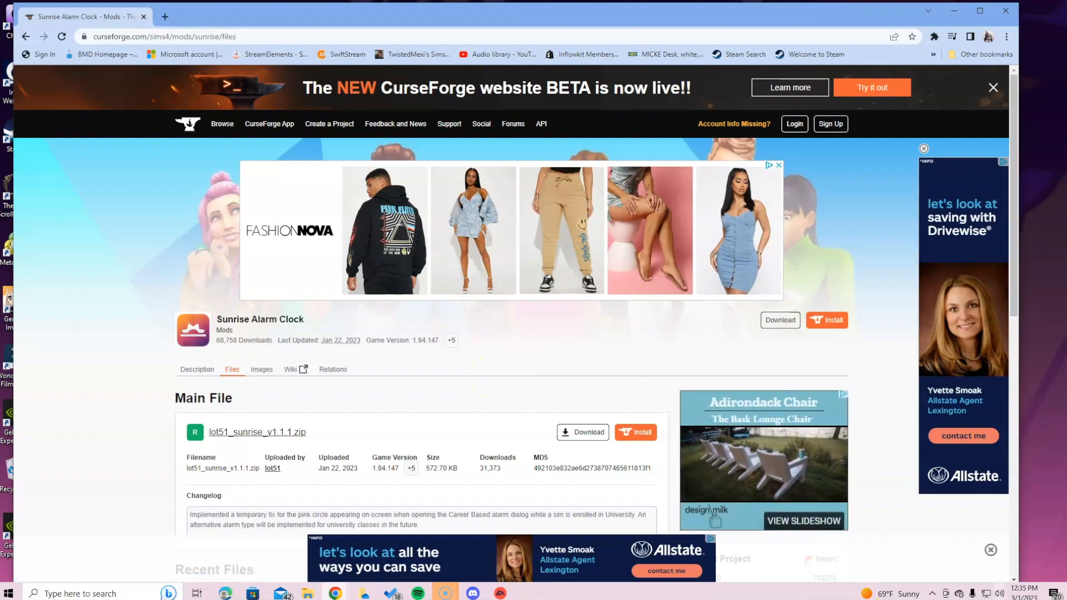
left_click(990, 550)
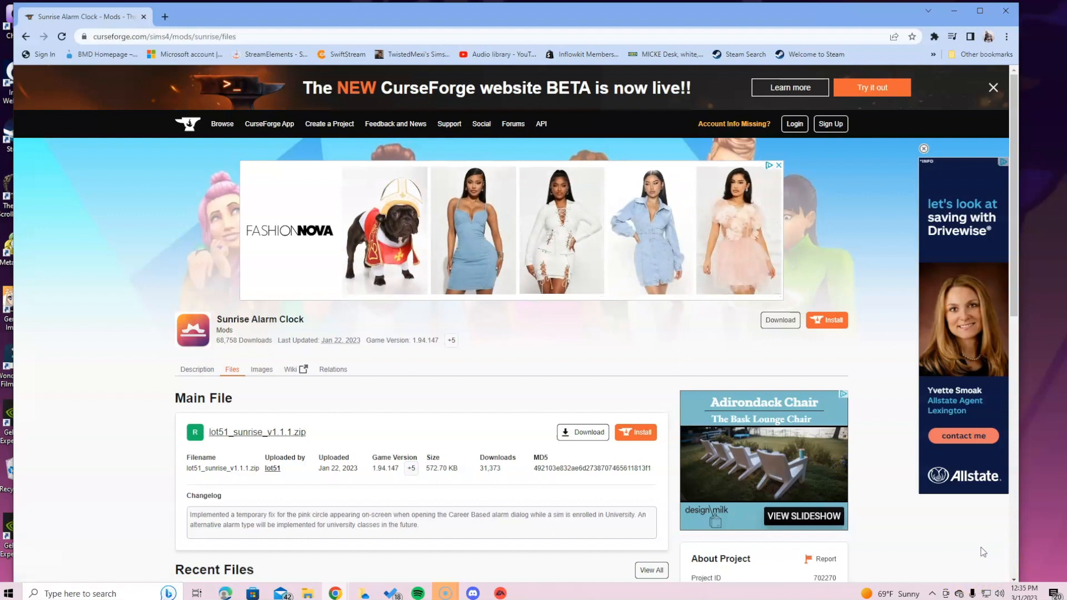
mouse_move(971, 545)
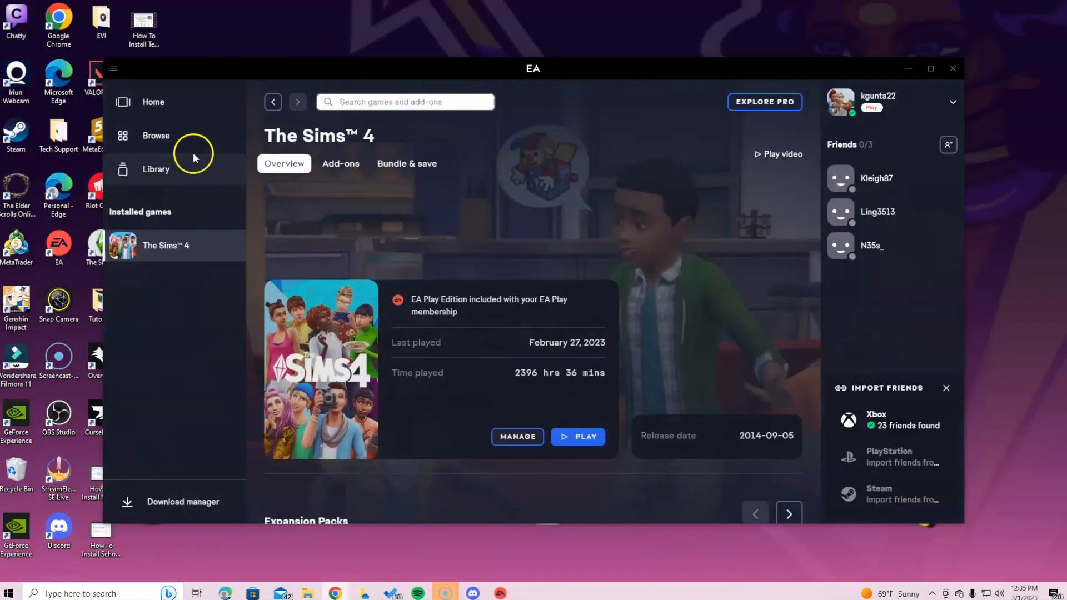
From the EA app home, open Settings on the Application tab showing update and startup toggles
left_click(153, 102)
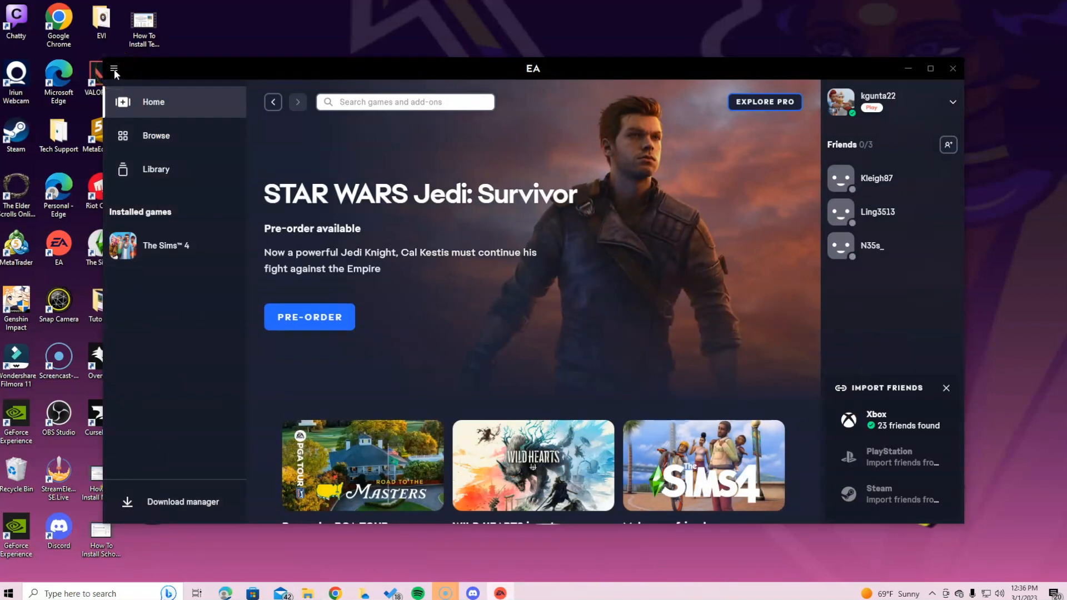
left_click(113, 68)
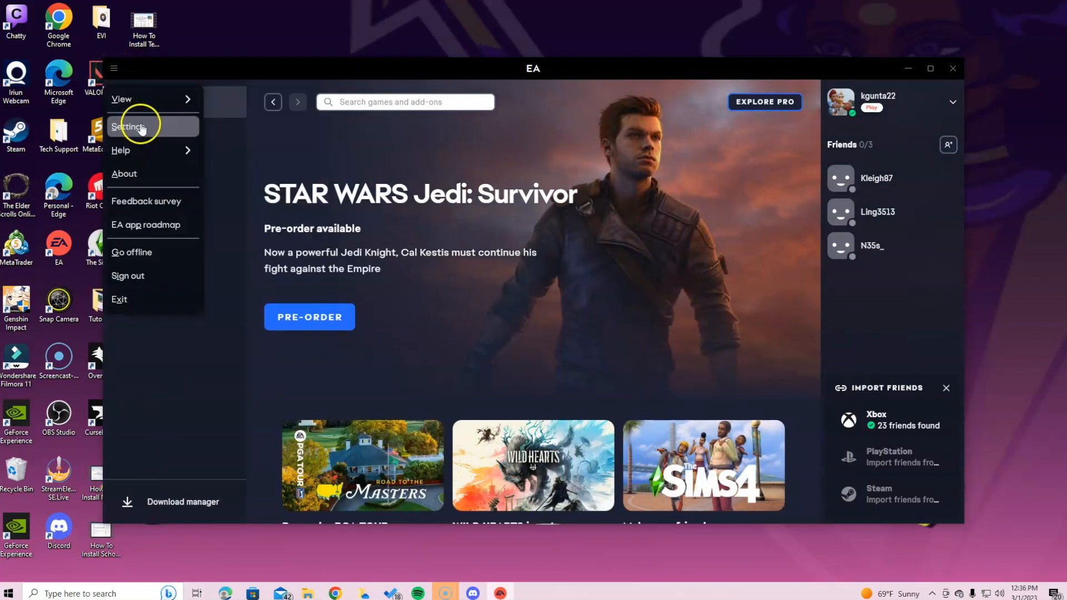
left_click(132, 126)
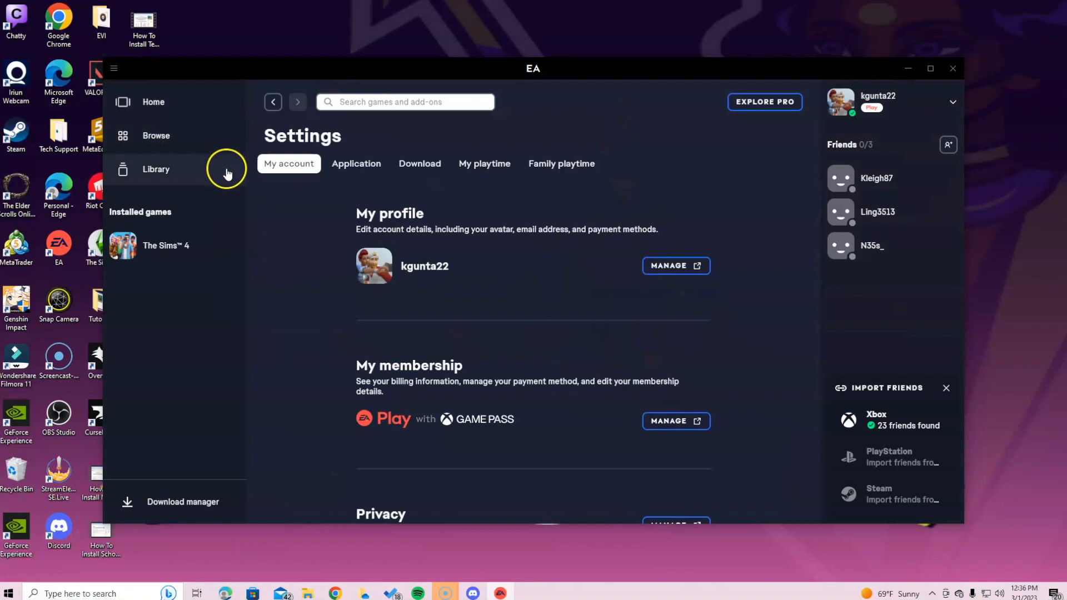
left_click(355, 163)
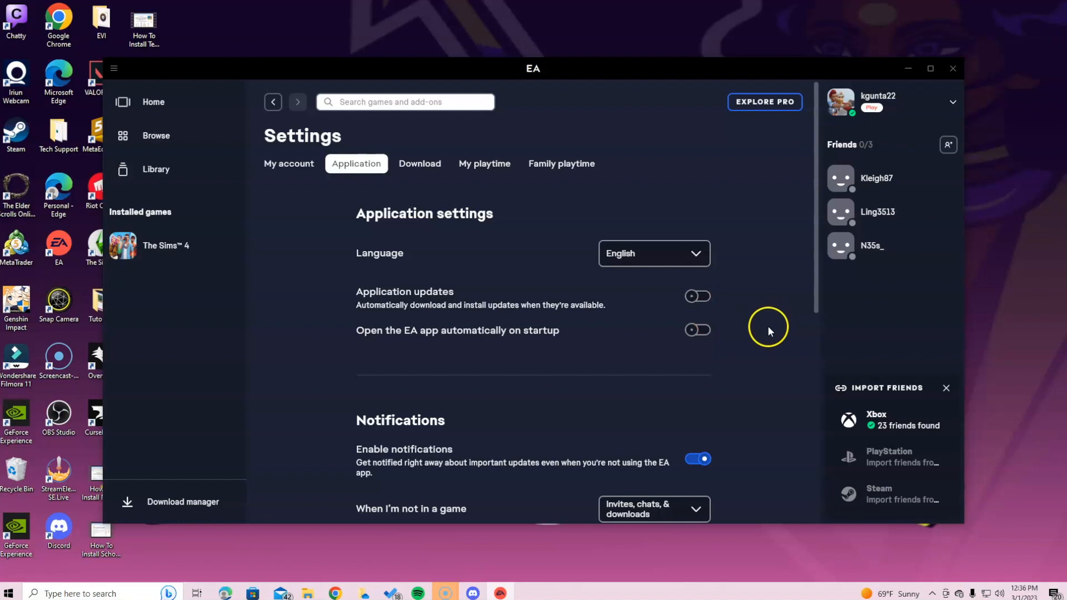
mouse_move(726, 367)
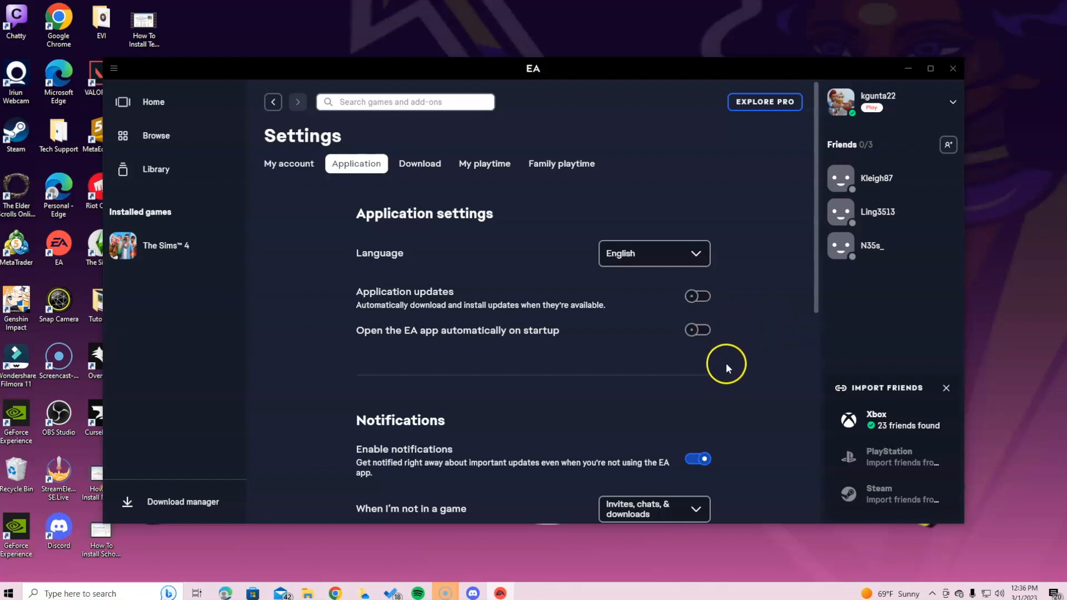
mouse_move(641, 418)
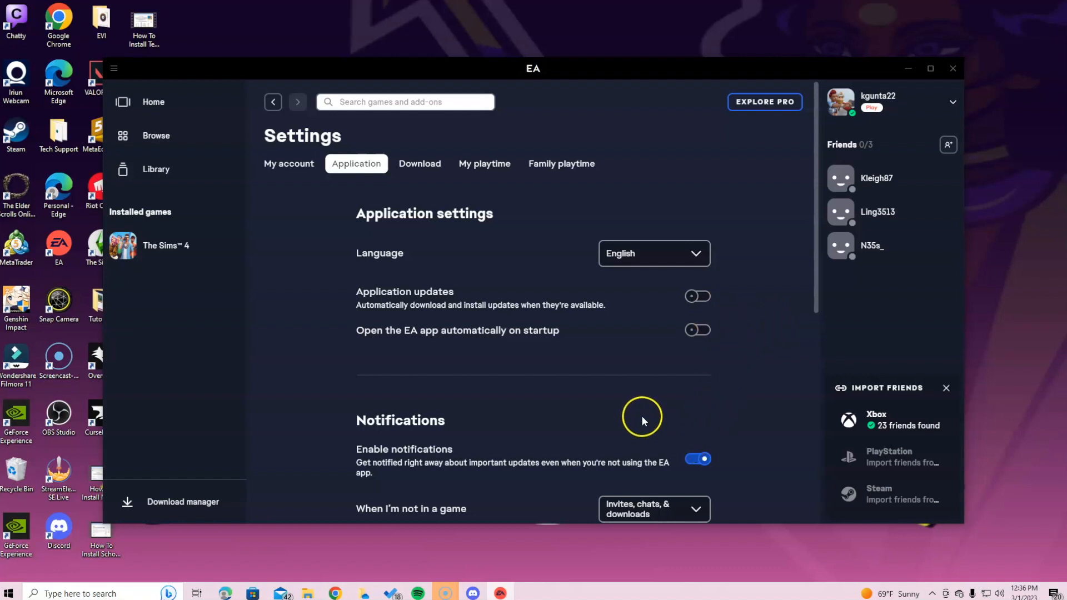
mouse_move(665, 201)
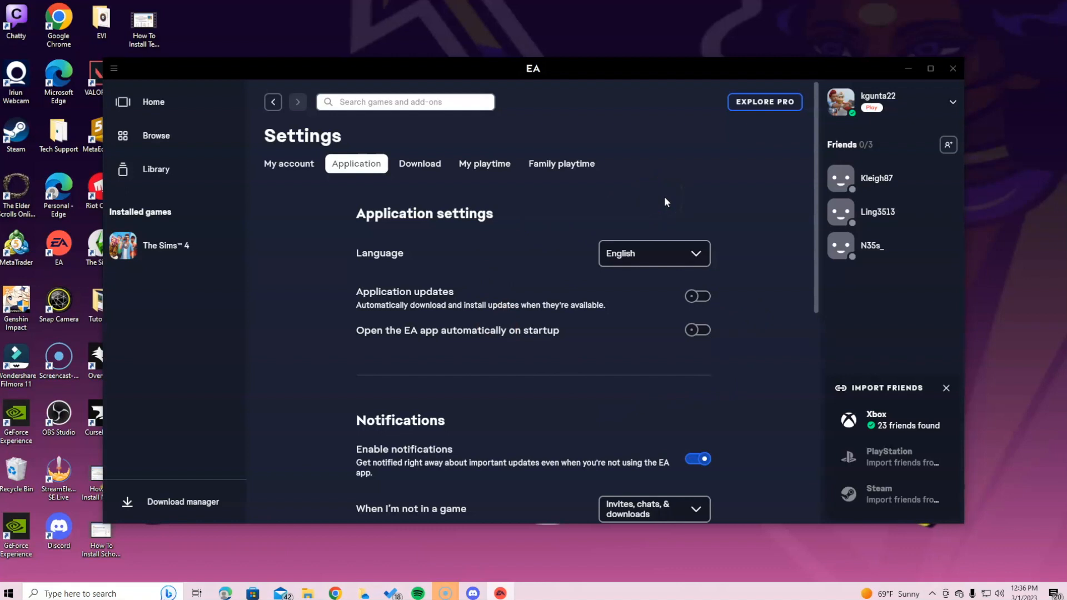
mouse_move(658, 220)
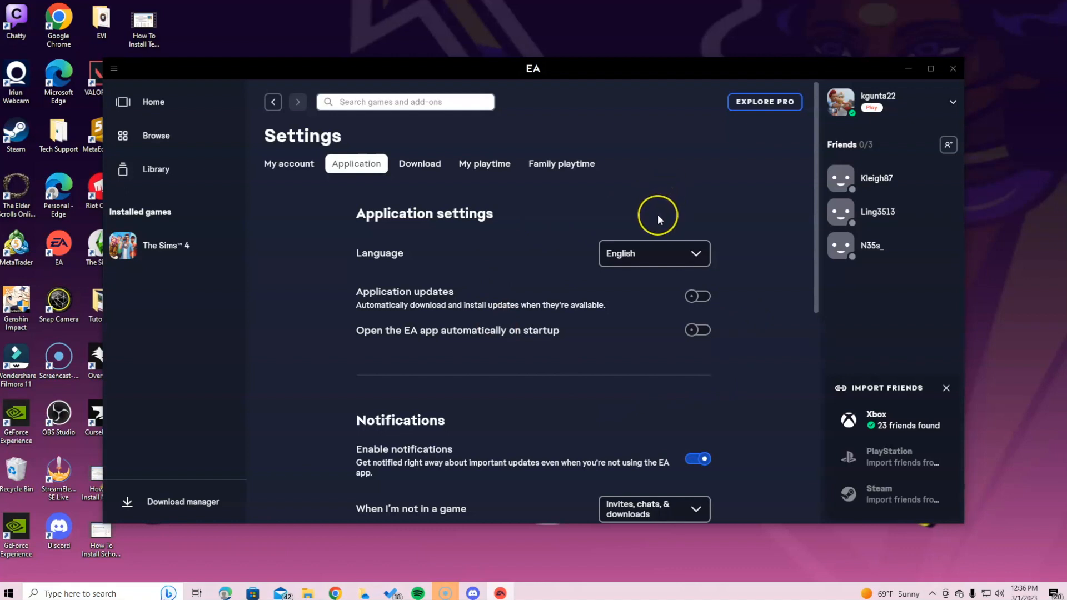
mouse_move(654, 212)
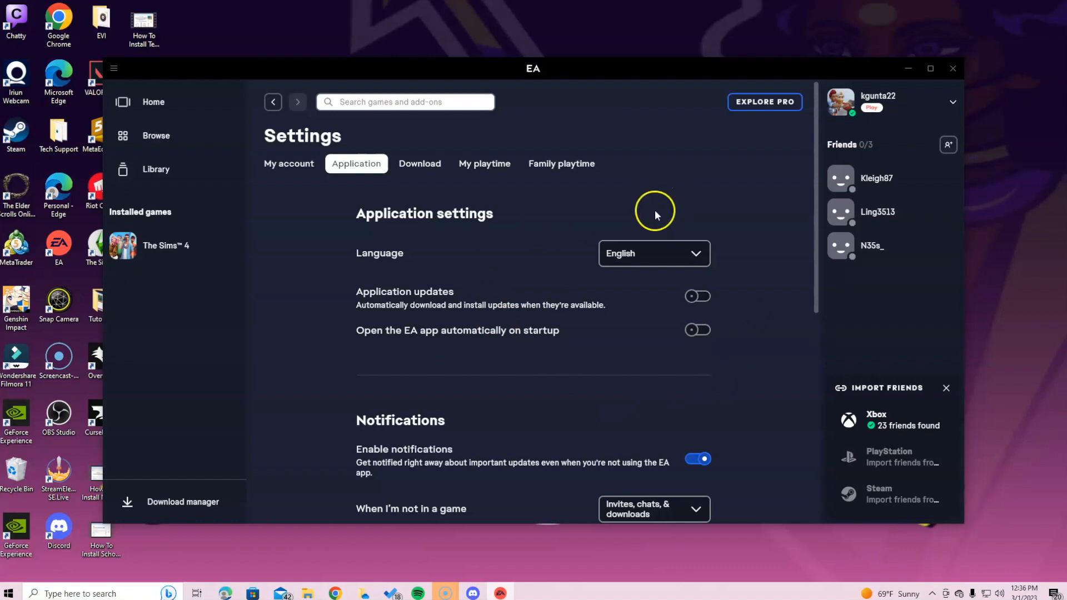
mouse_move(852, 207)
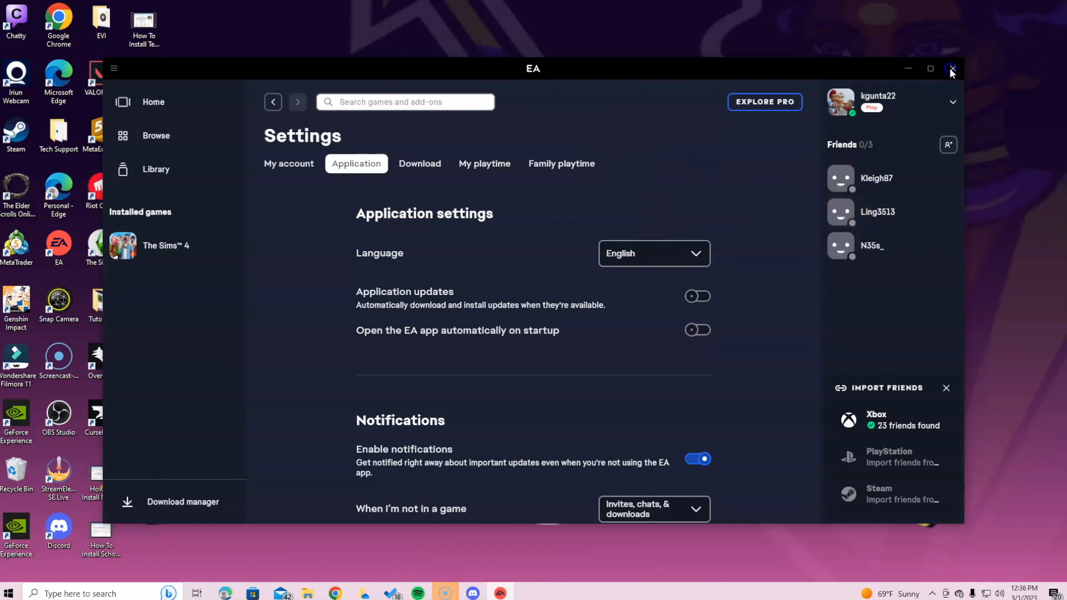
Close the EA app and start downloading the main file lot51_sunrise_v1.1.1.zip from the Files page
left_click(951, 69)
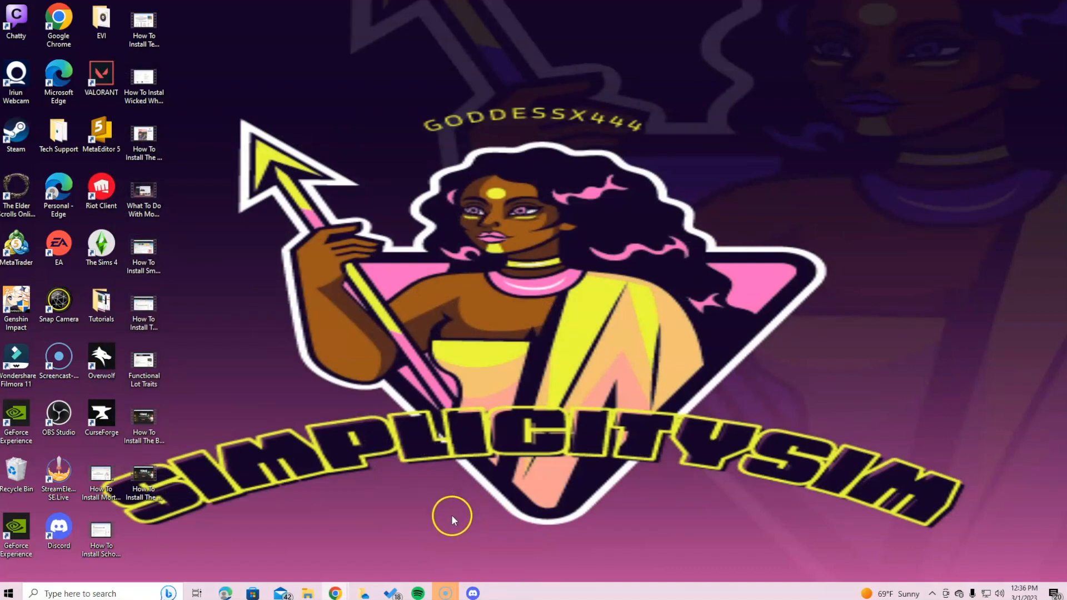
mouse_move(333, 593)
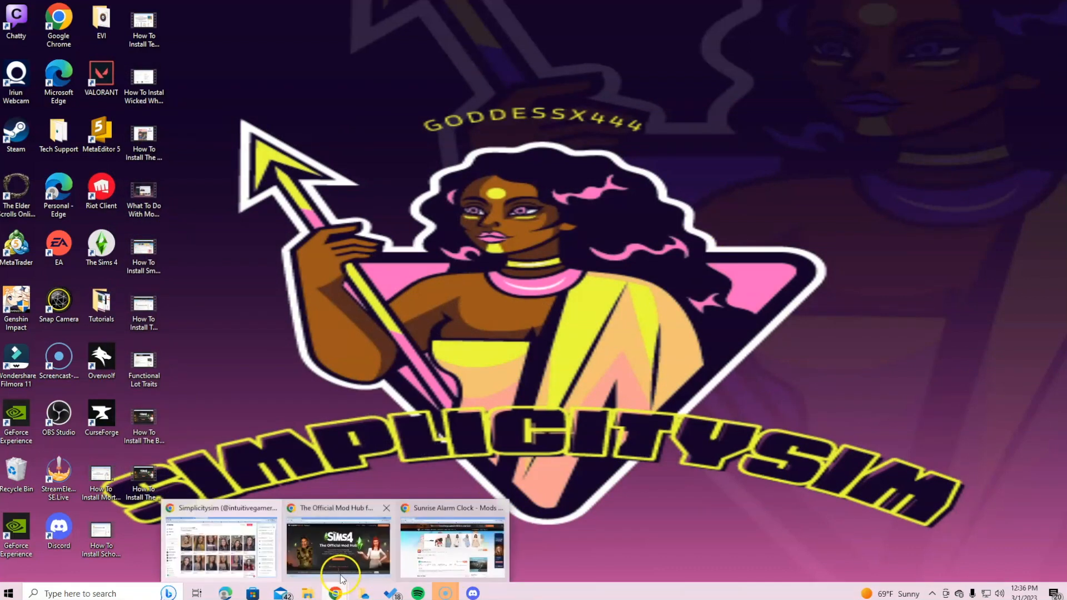
left_click(451, 541)
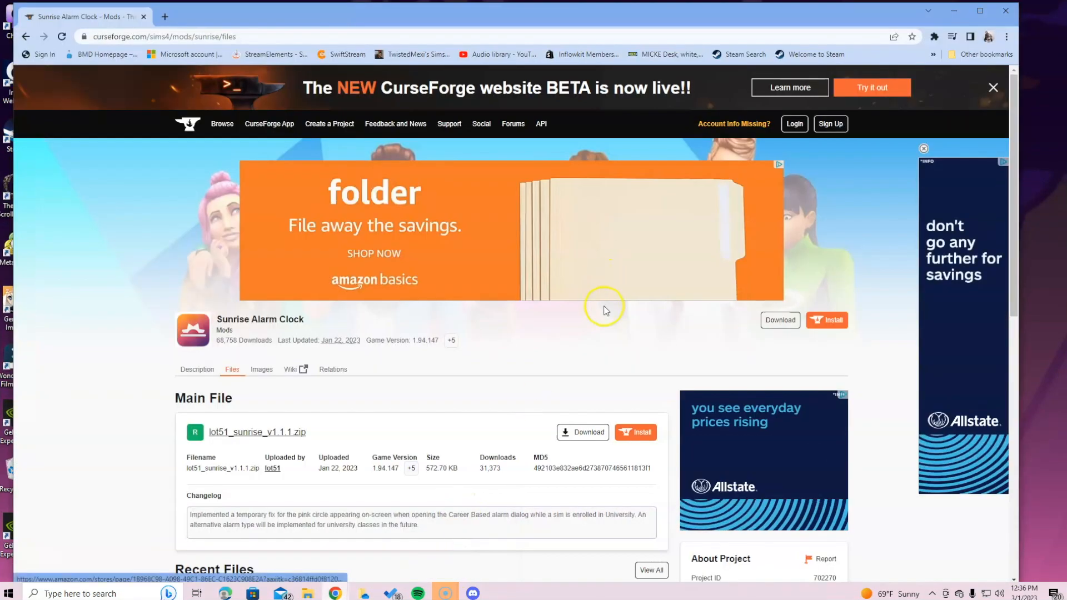
mouse_move(630, 328)
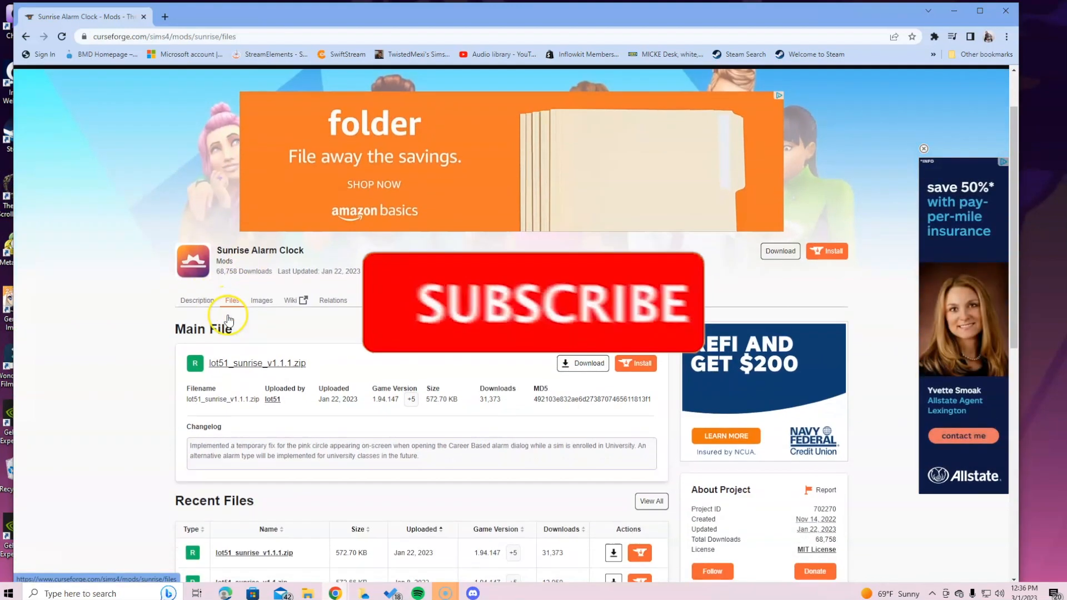
scroll("down", 3)
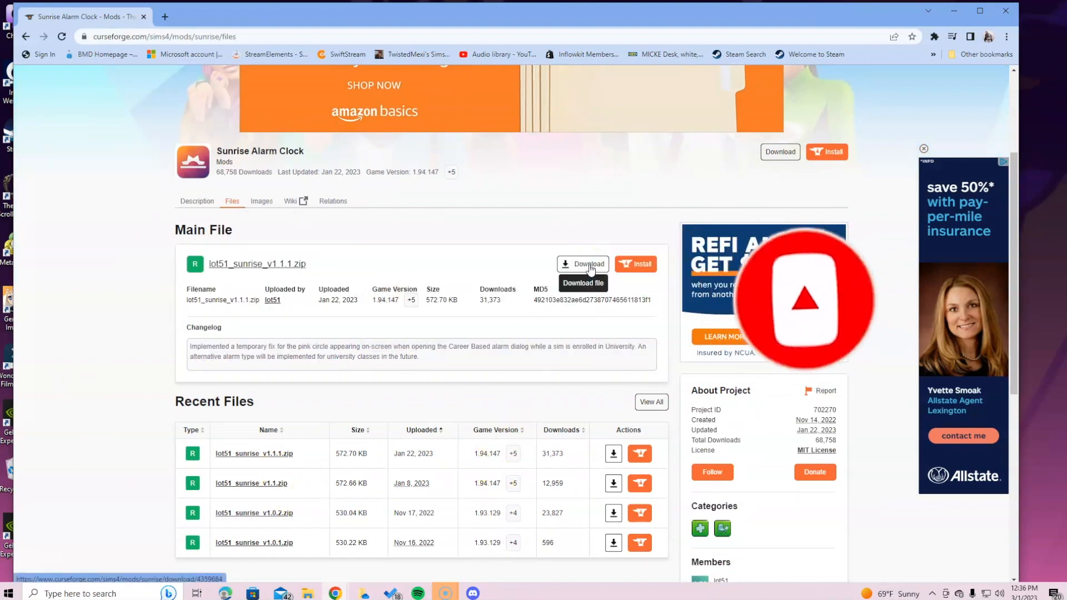
left_click(582, 264)
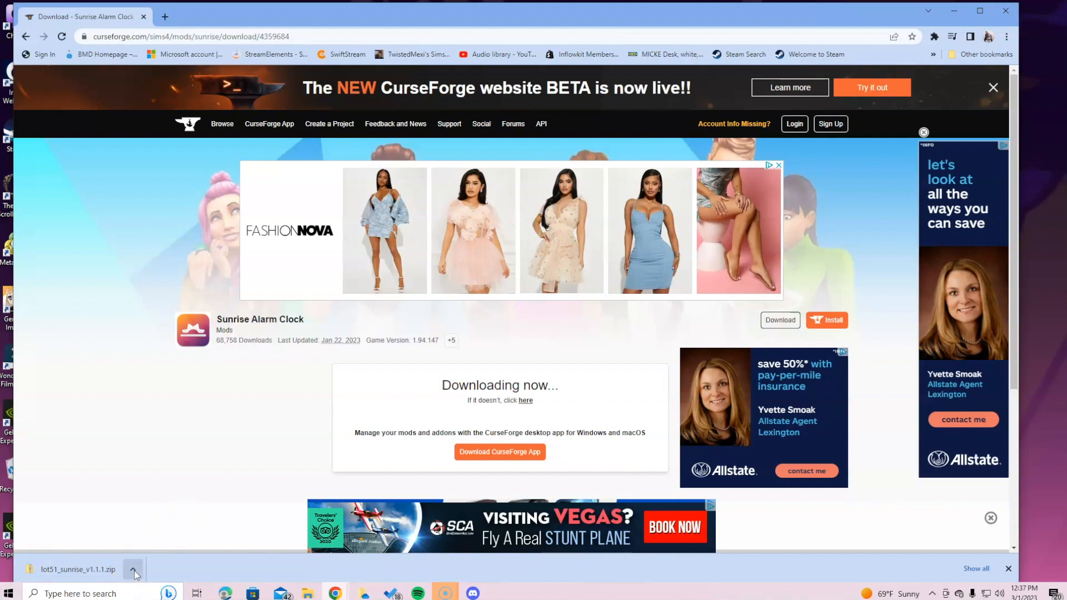
Show the downloaded lot51_sunrise_v1.1.1 zip in the Downloads folder and select it
left_click(134, 570)
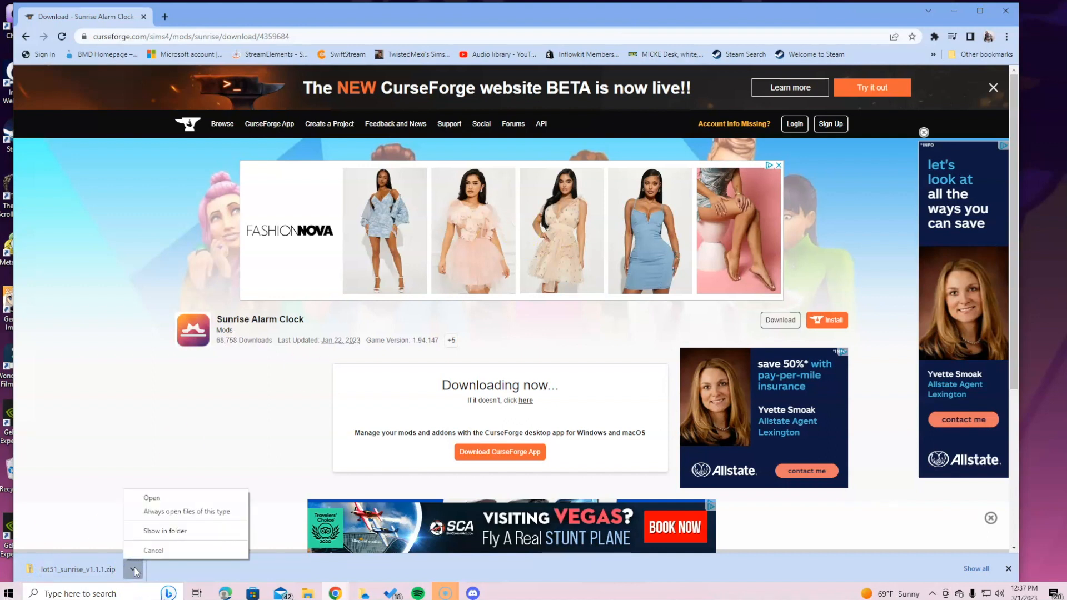
left_click(165, 530)
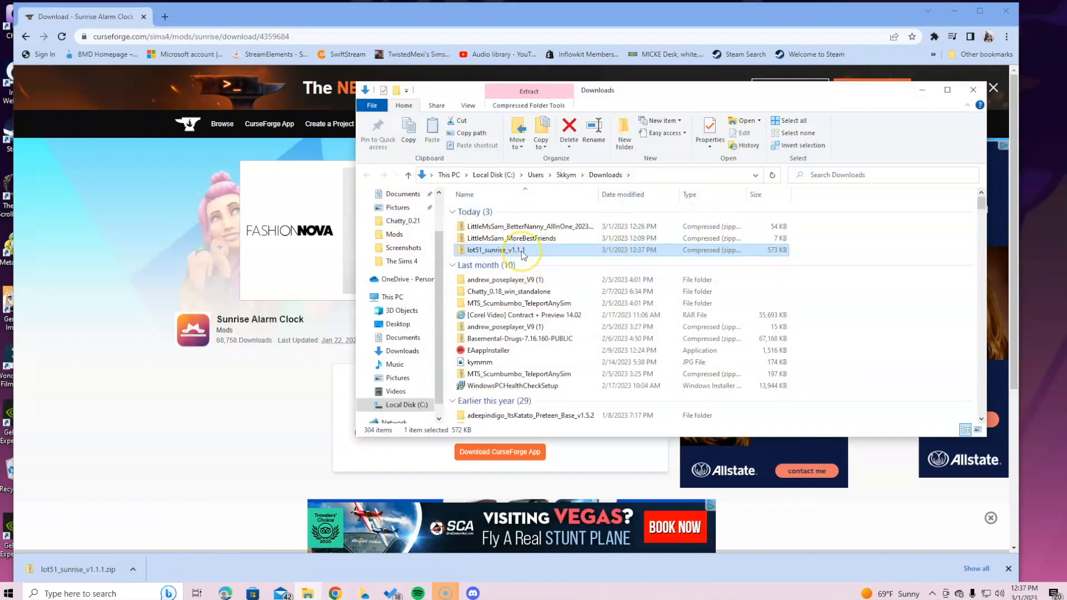
mouse_move(520, 253)
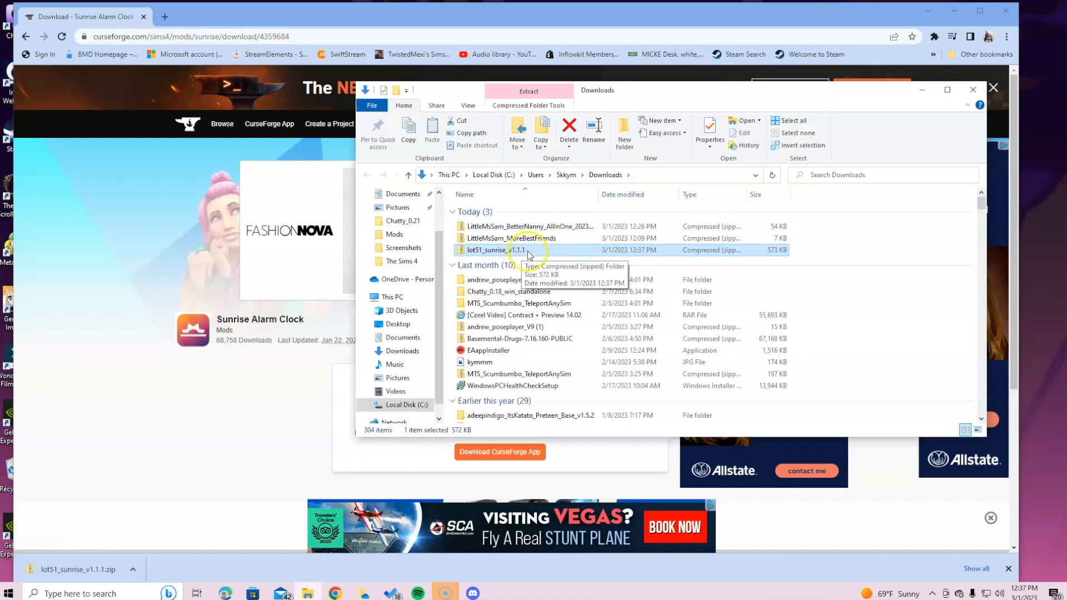
mouse_move(974, 90)
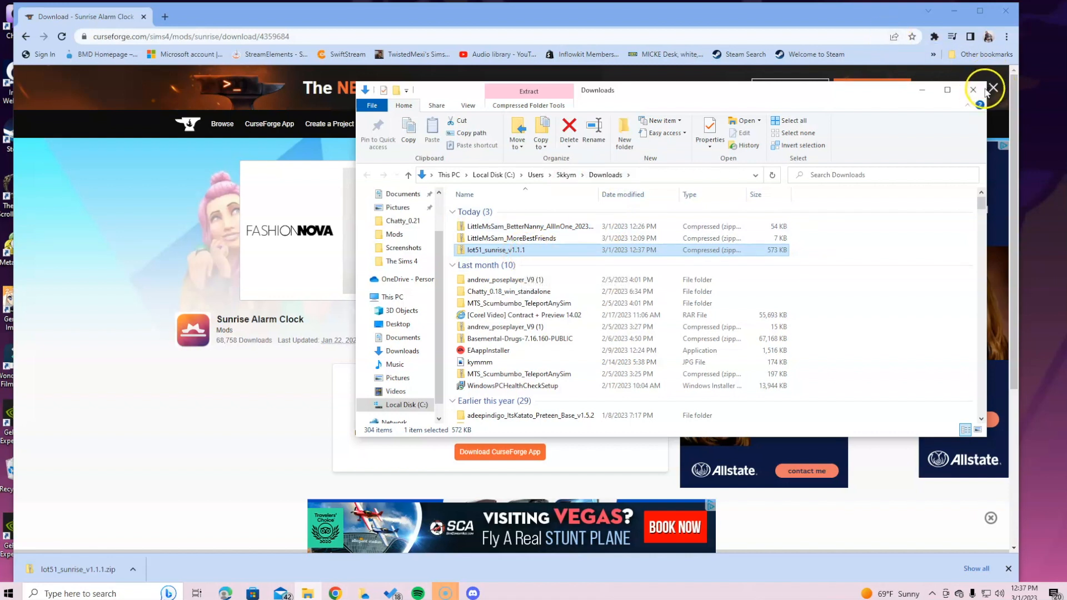
left_click(993, 89)
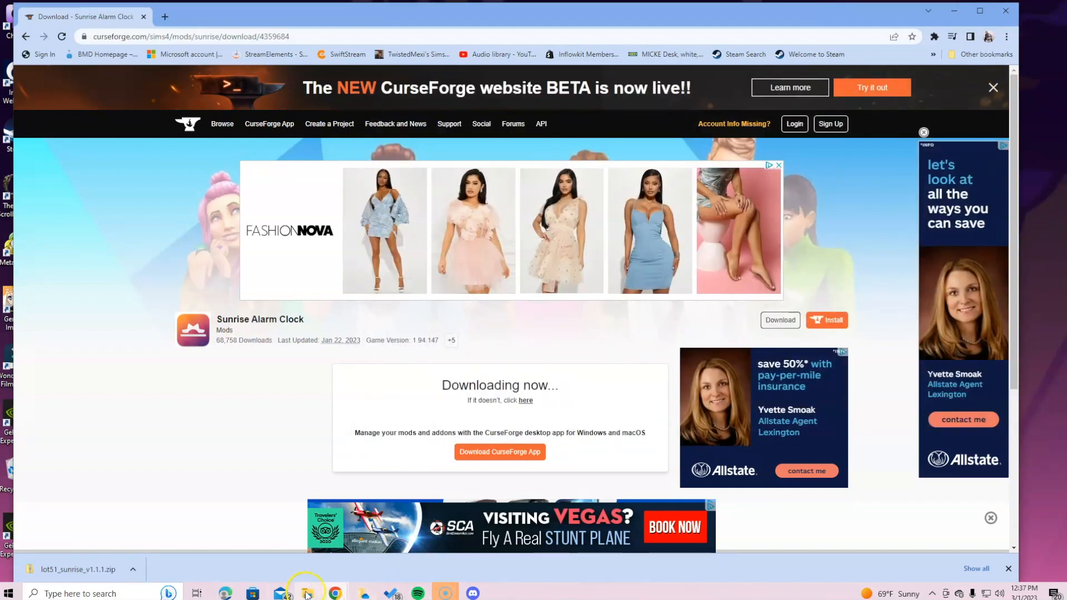
left_click(306, 593)
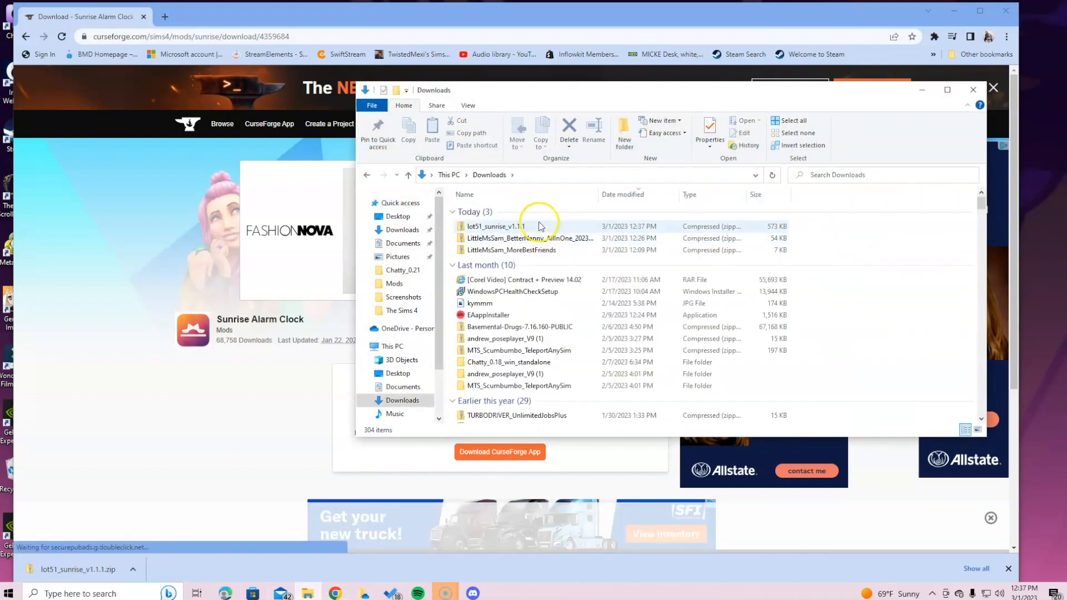
mouse_move(537, 227)
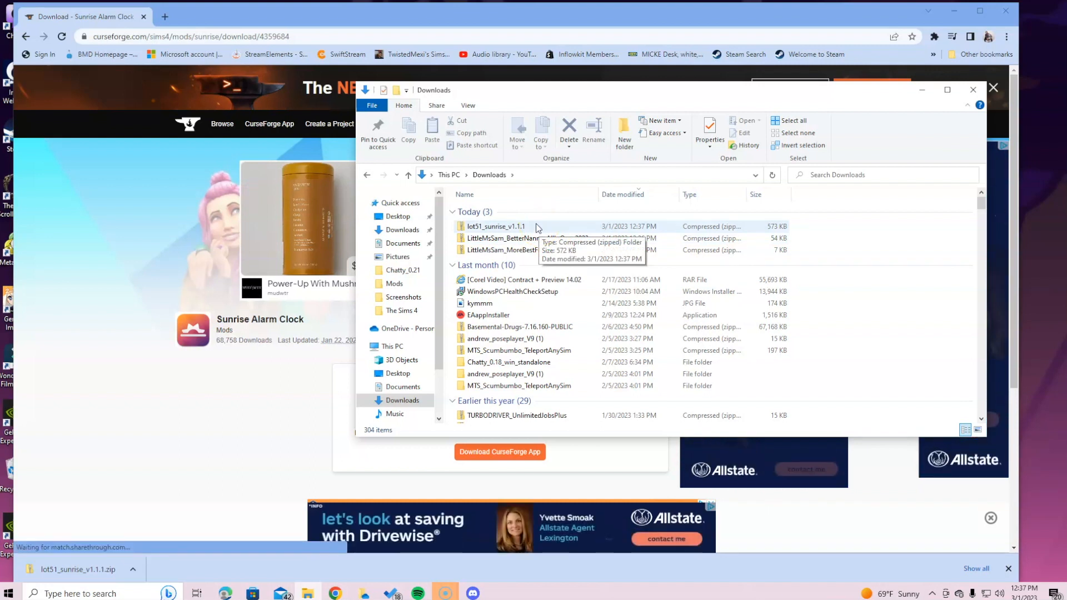
left_click(495, 226)
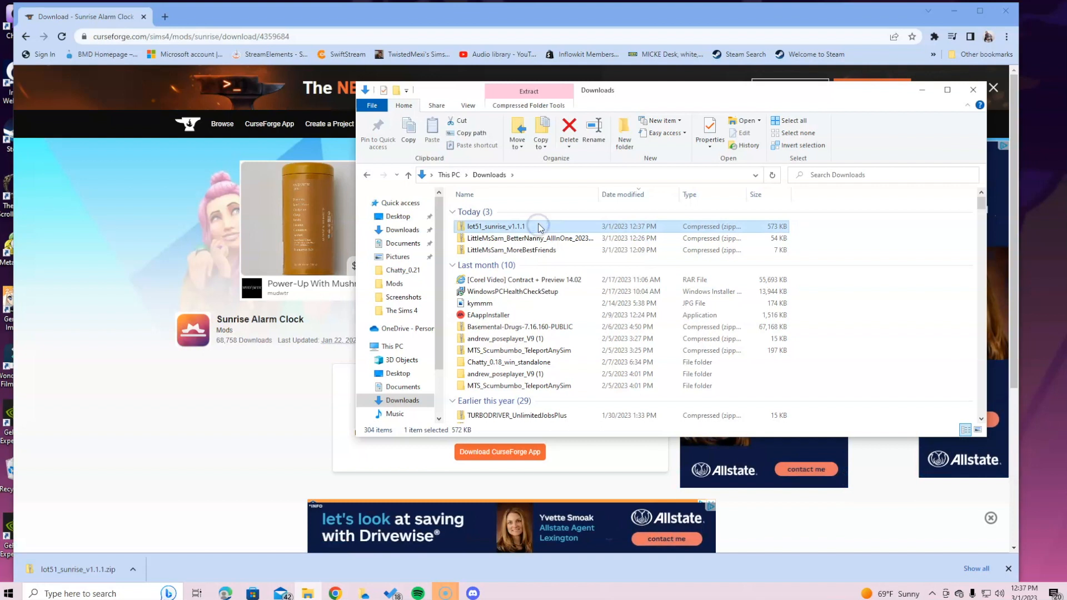
mouse_move(574, 207)
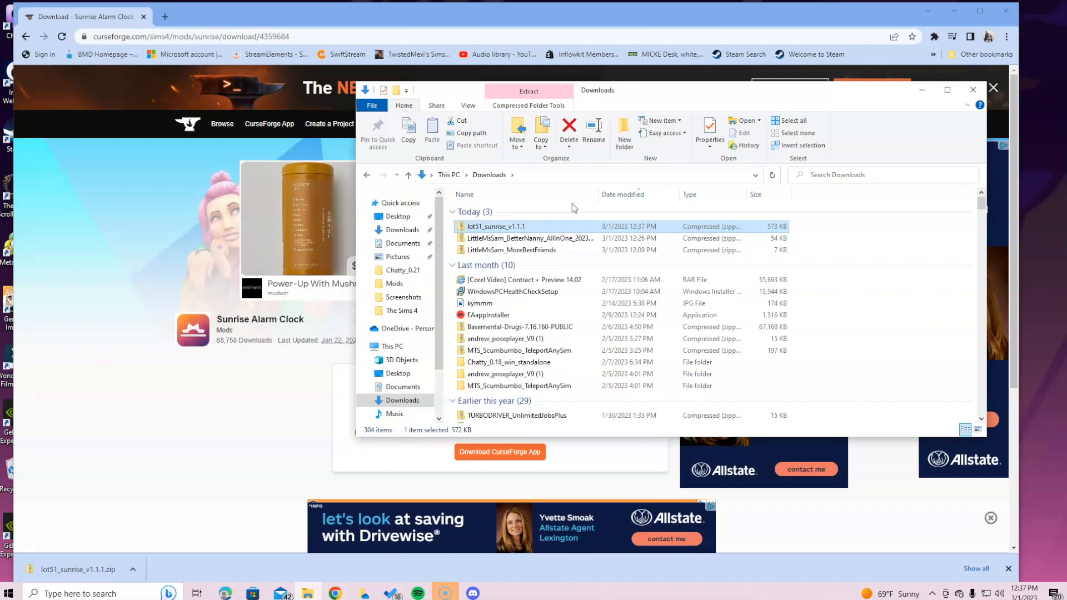
mouse_move(537, 230)
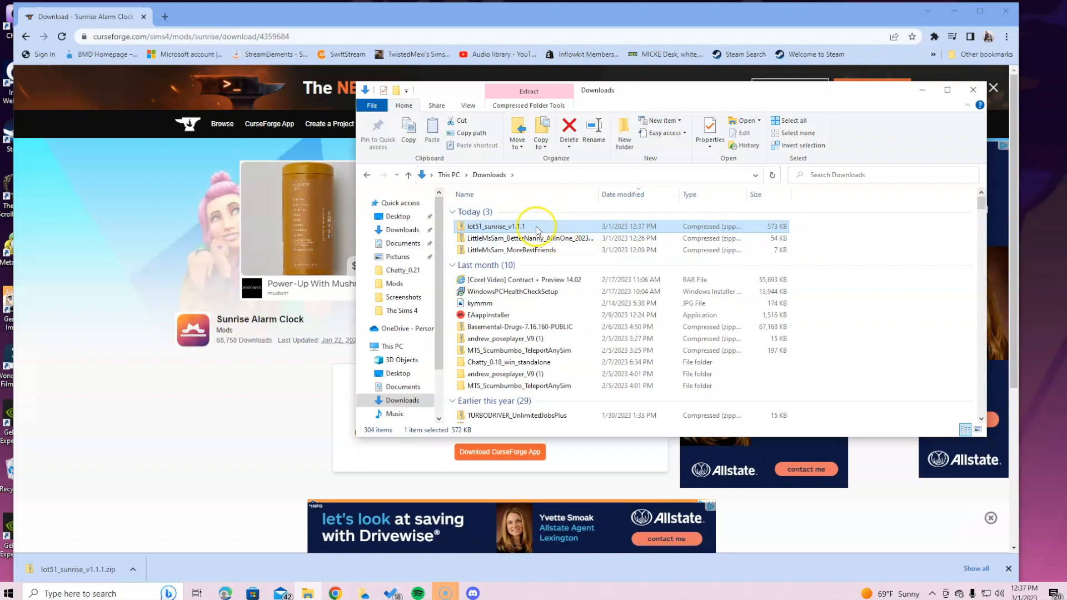
Extract lot51_sunrise_v1.1.1.zip into its suggested lot51_sunrise_v1.1.1 folder in Downloads
right_click(495, 226)
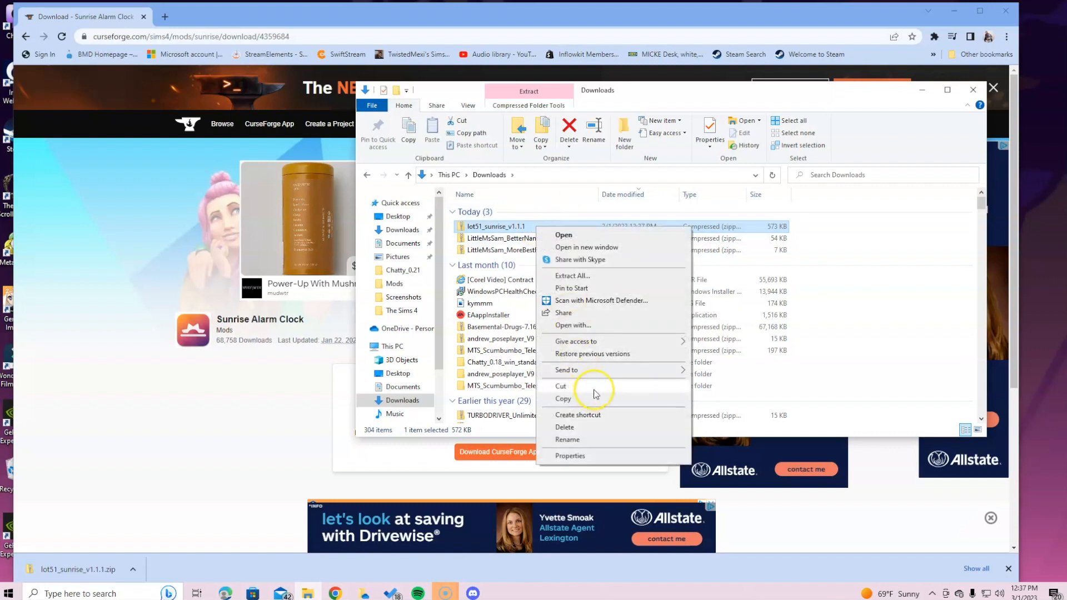
mouse_move(600, 276)
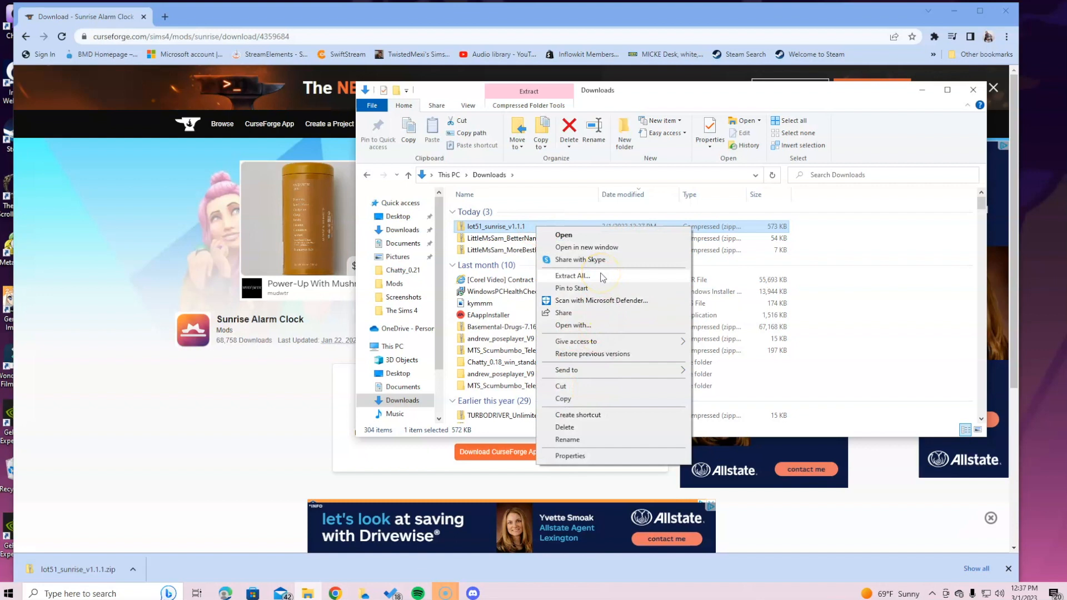
left_click(573, 275)
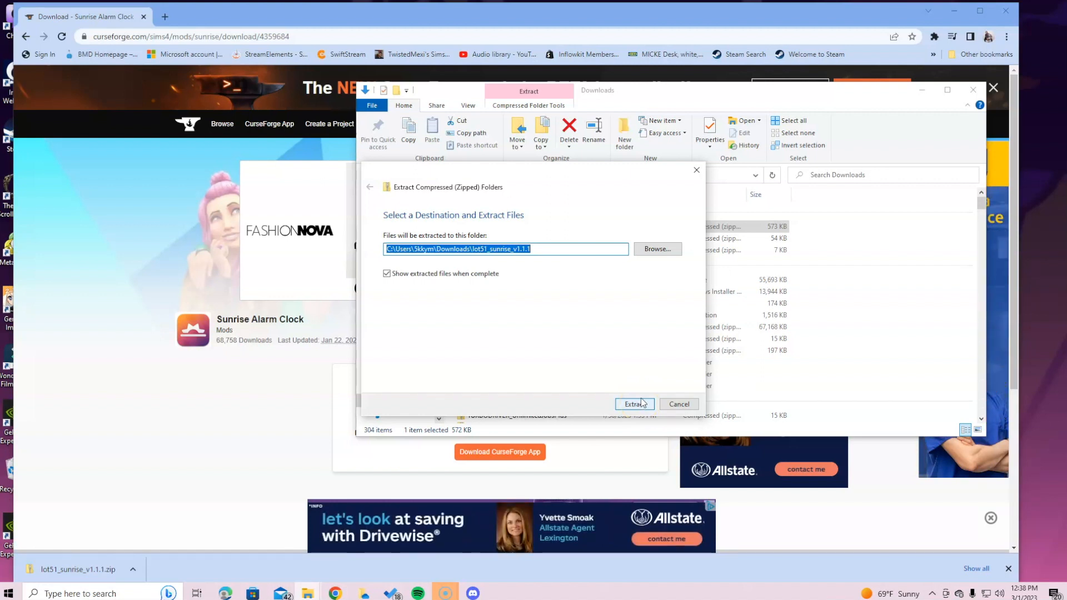
left_click(633, 403)
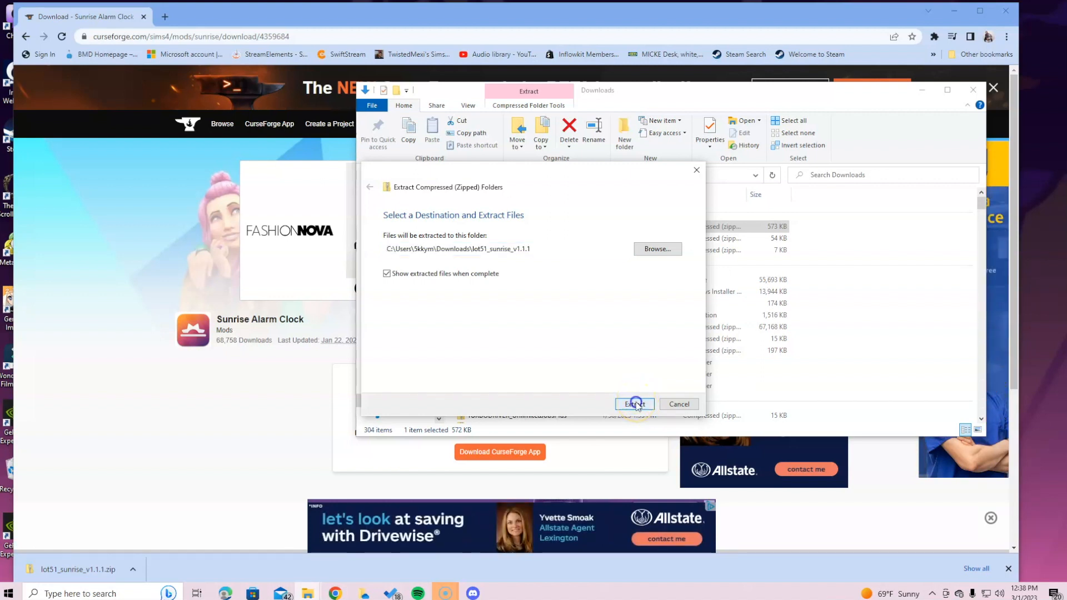
left_click(633, 404)
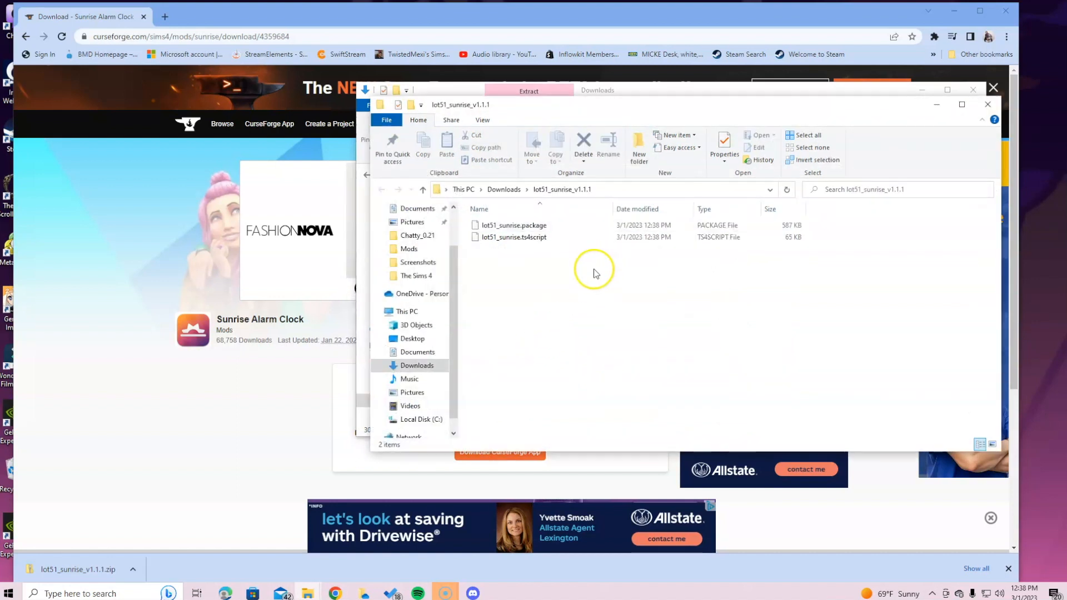
mouse_move(552, 225)
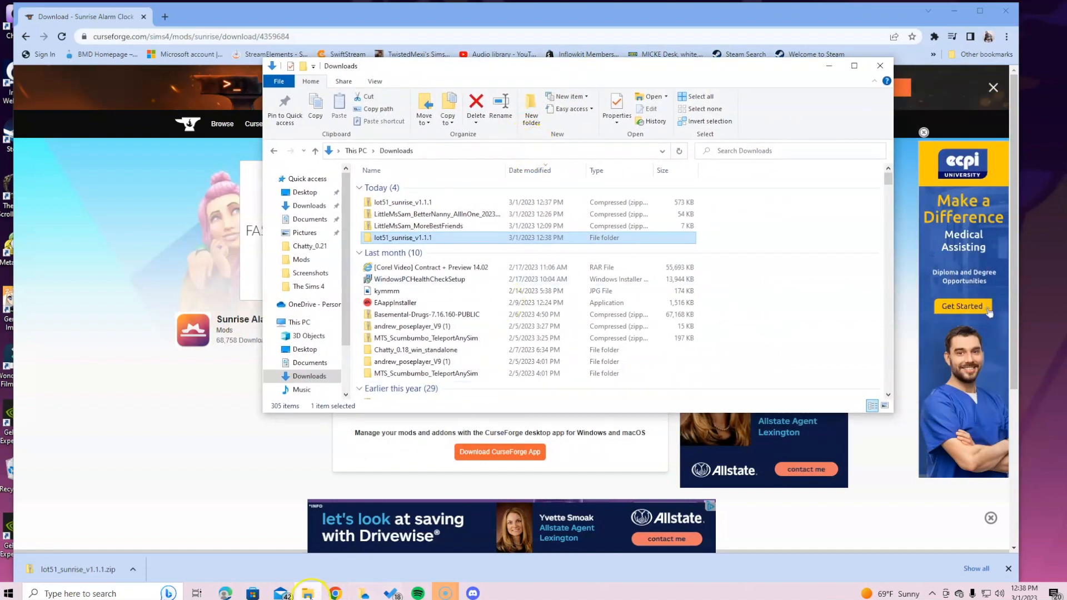
right_click(306, 593)
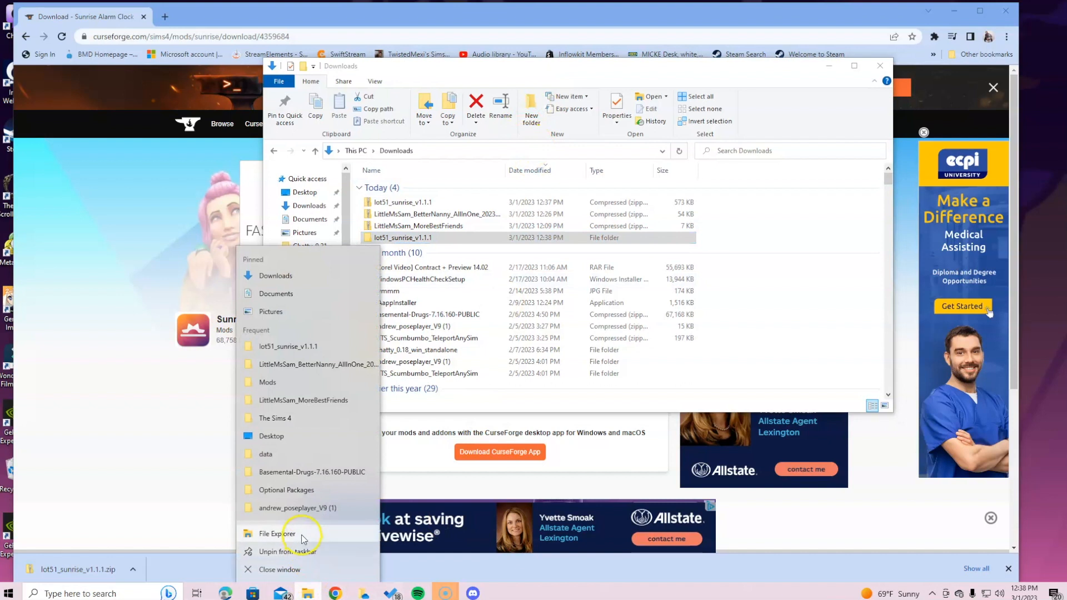
In a new File Explorer window, browse to Documents > Electronic Arts > The Sims 4
left_click(276, 533)
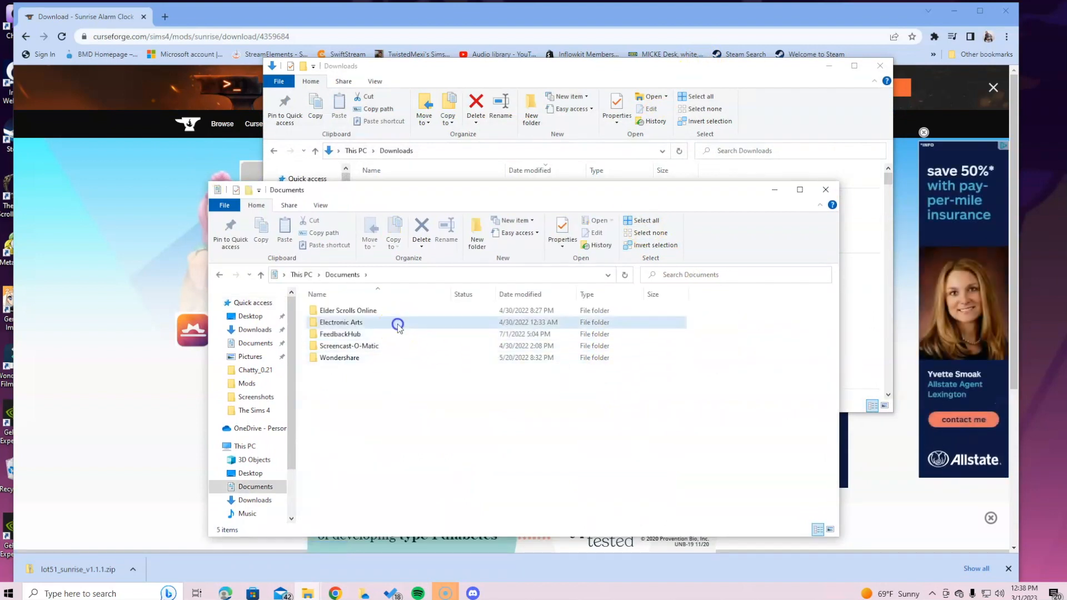
double_click(340, 322)
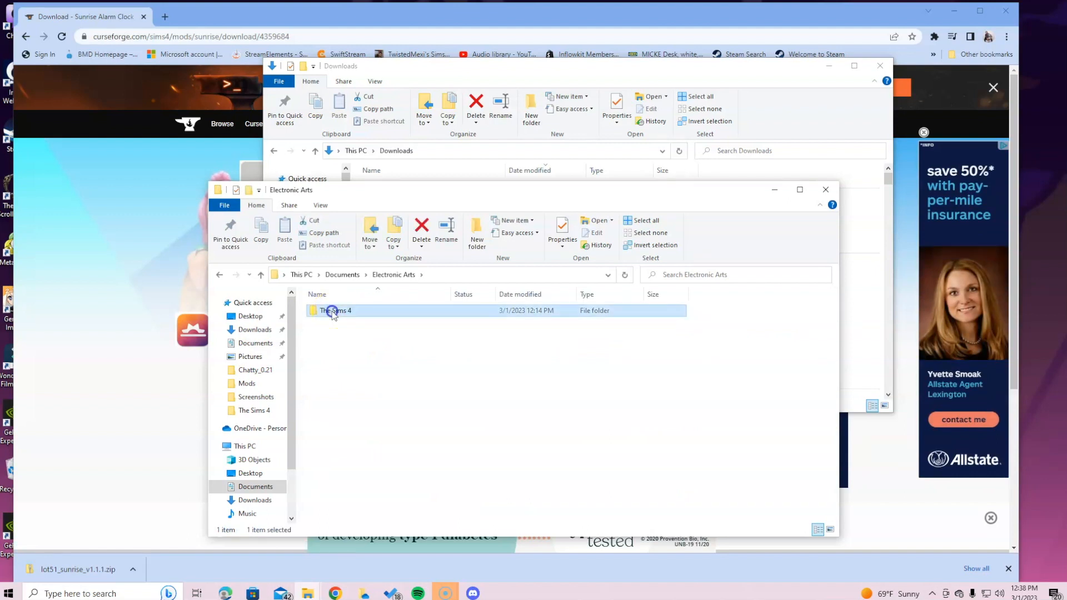
double_click(333, 310)
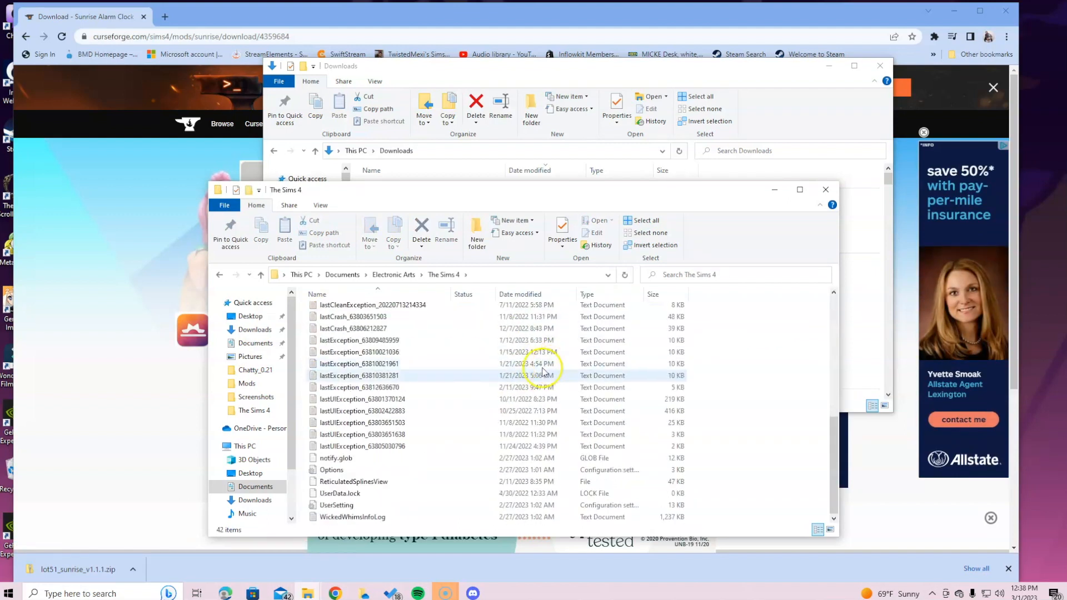
left_click(422, 363)
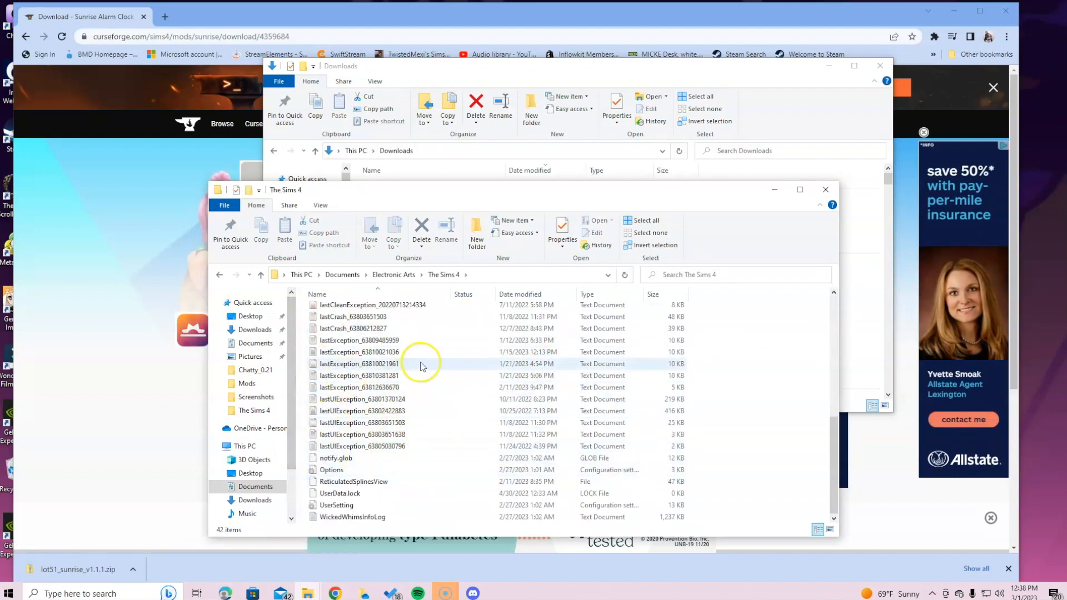
mouse_move(422, 364)
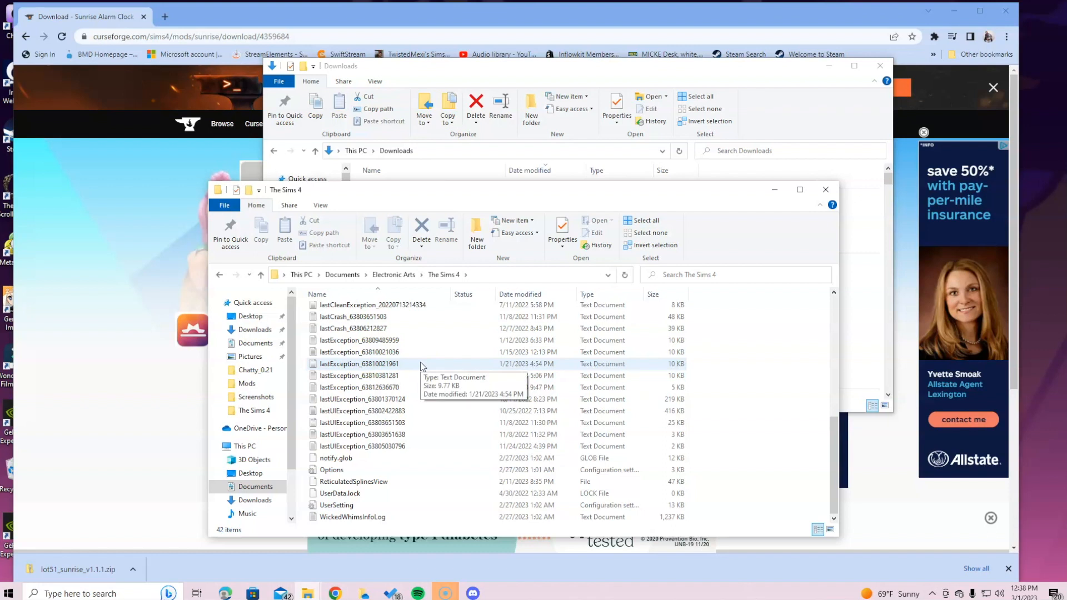
scroll("up", 3)
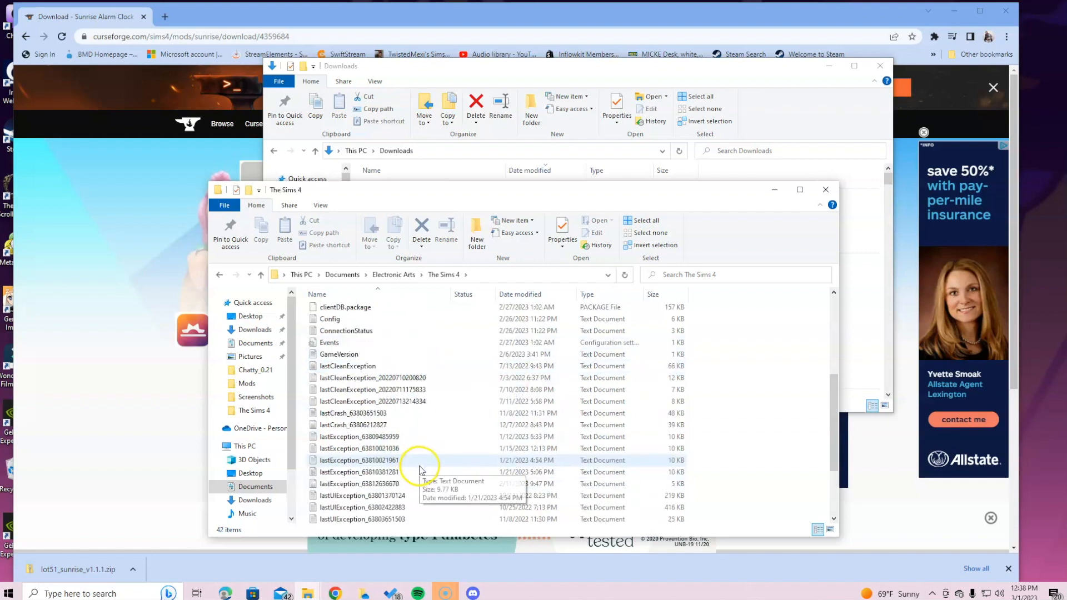
scroll("up", 3)
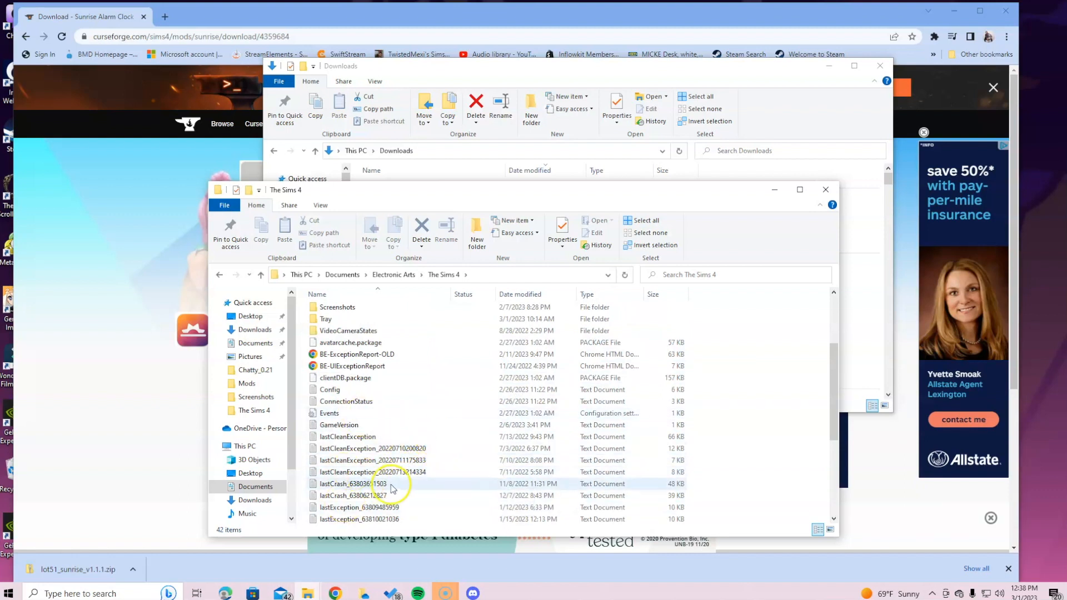
scroll("up", 3)
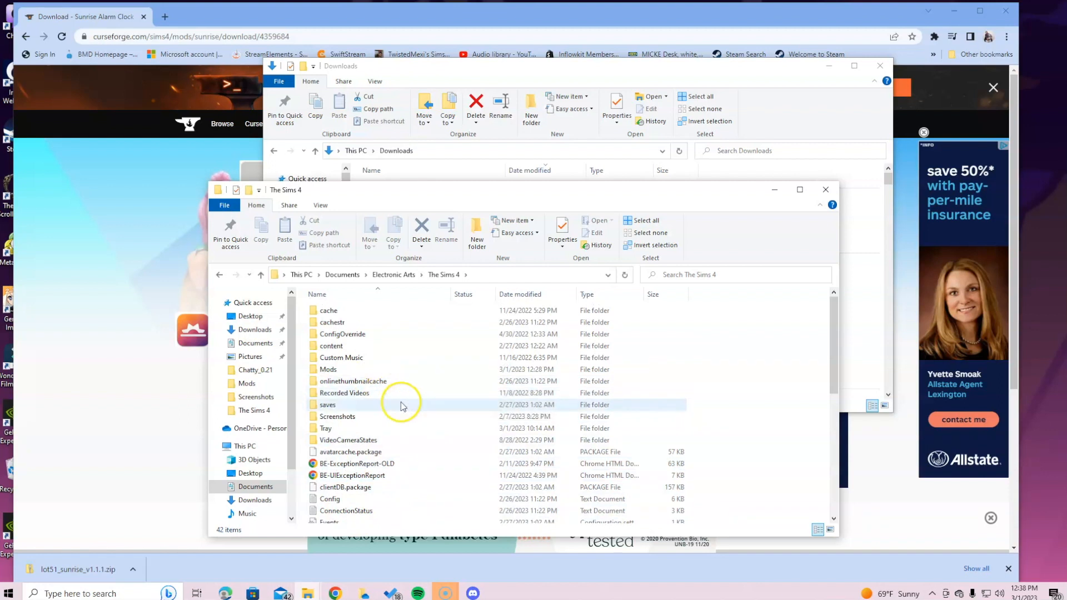
mouse_move(676, 430)
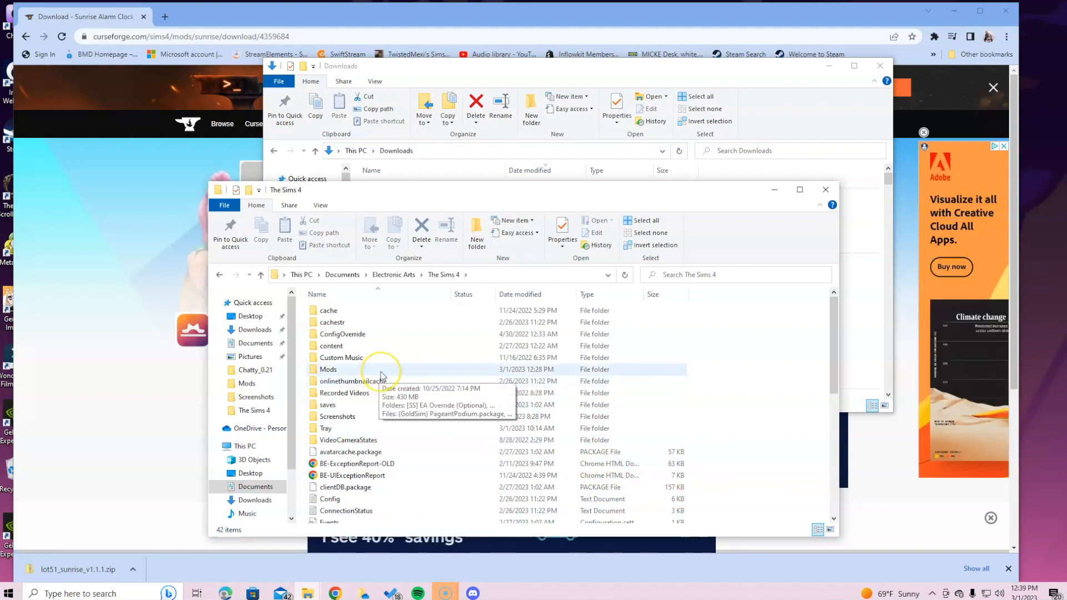
Move lot51_sunrise_v1.1.1 into the Mods folder, verify its two mod files, and close the window
double_click(329, 369)
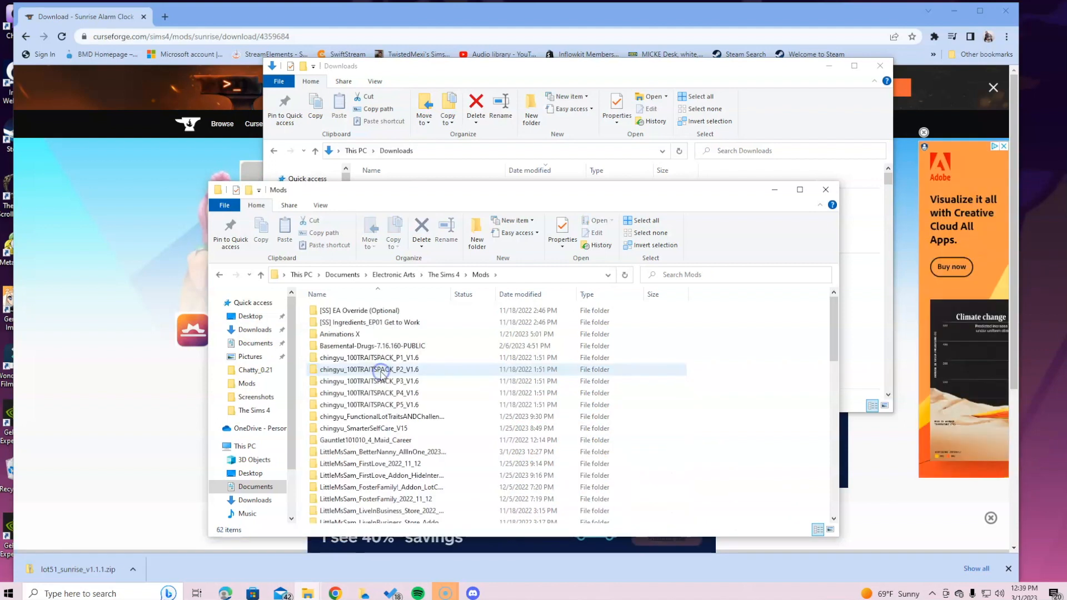
scroll("down", 3)
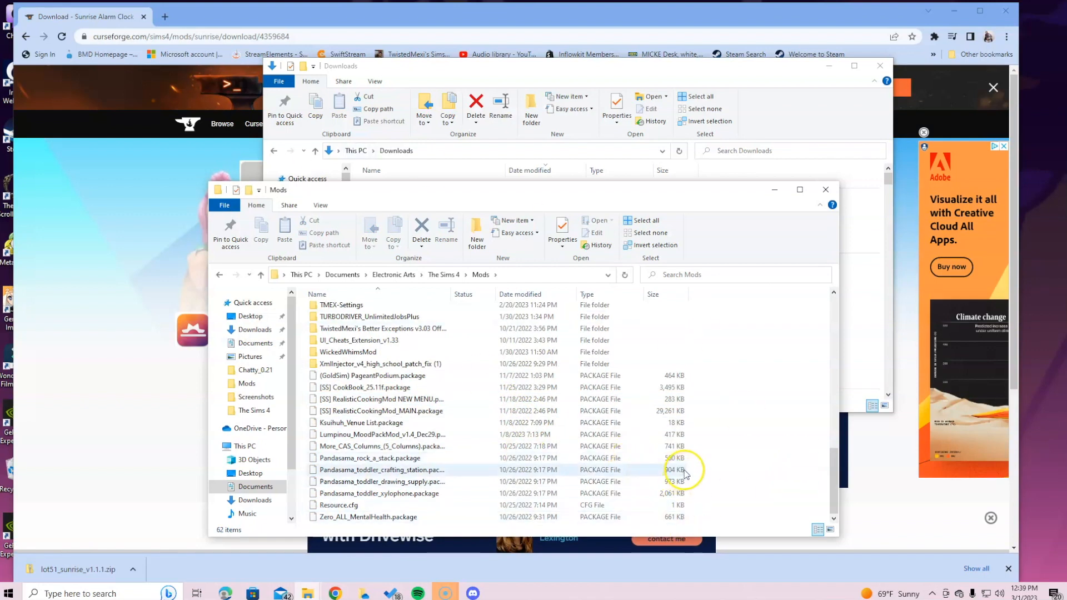
mouse_move(805, 417)
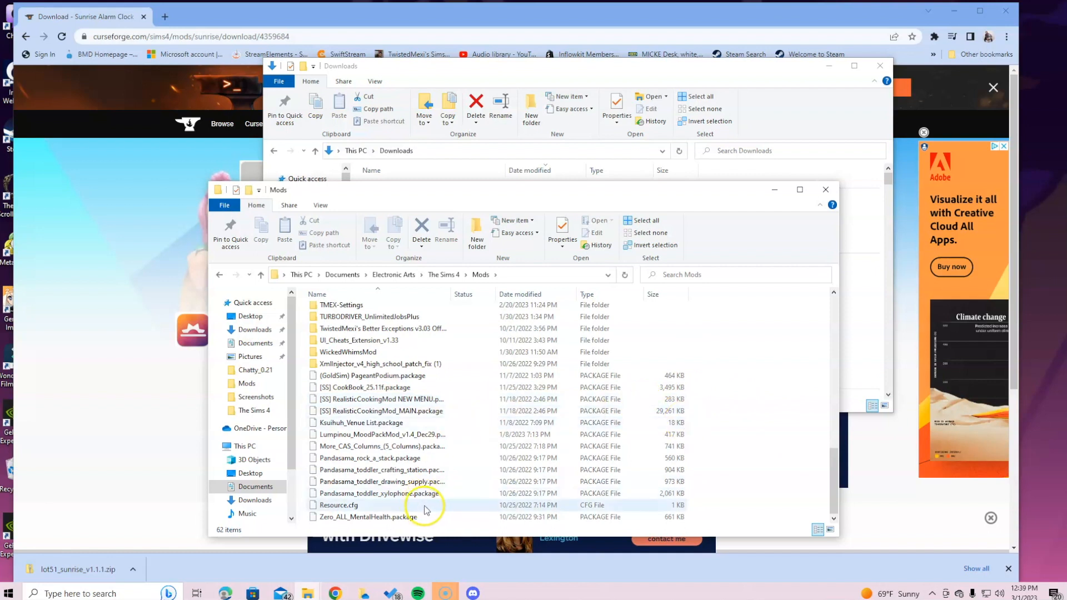
mouse_move(425, 507)
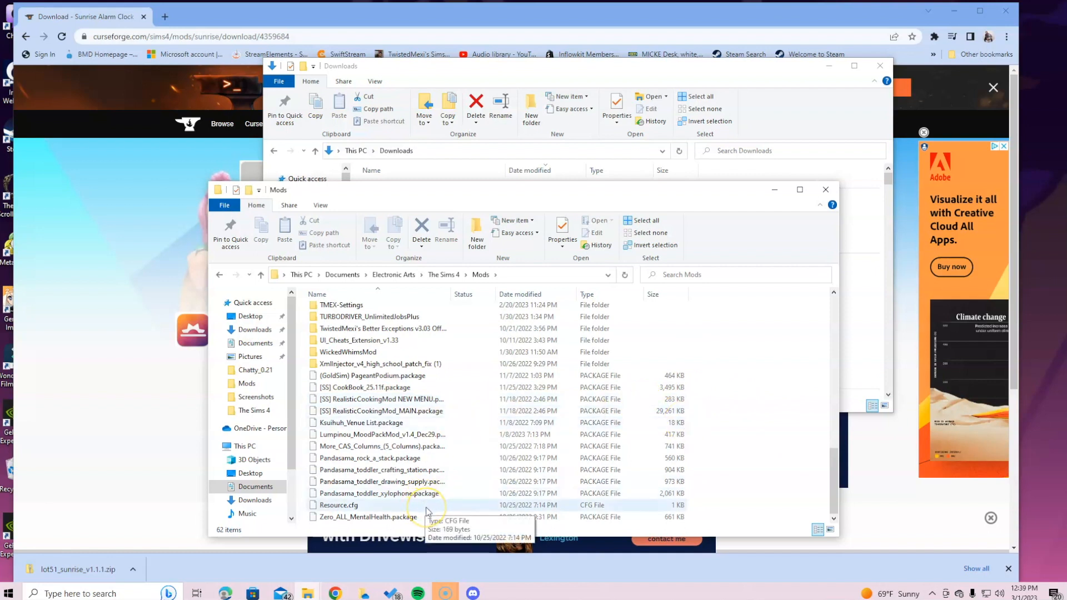
mouse_move(591, 191)
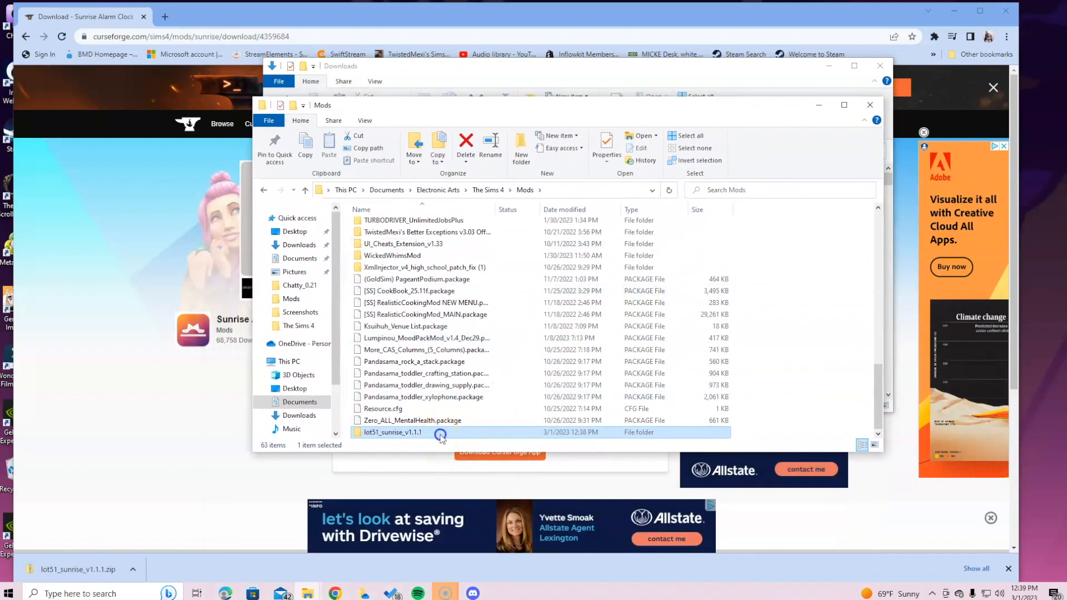
double_click(391, 432)
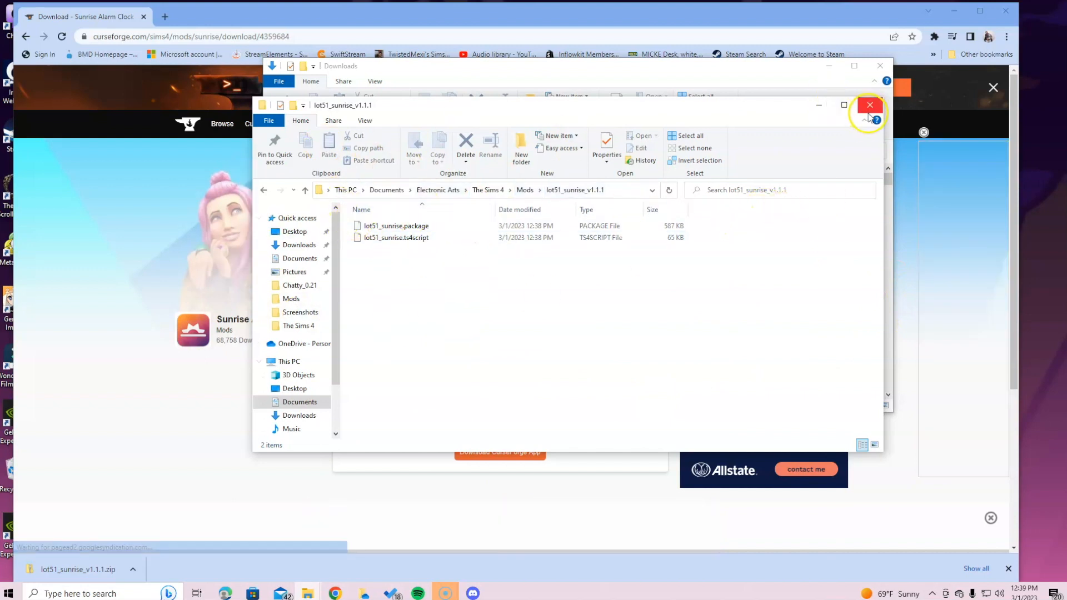
left_click(869, 105)
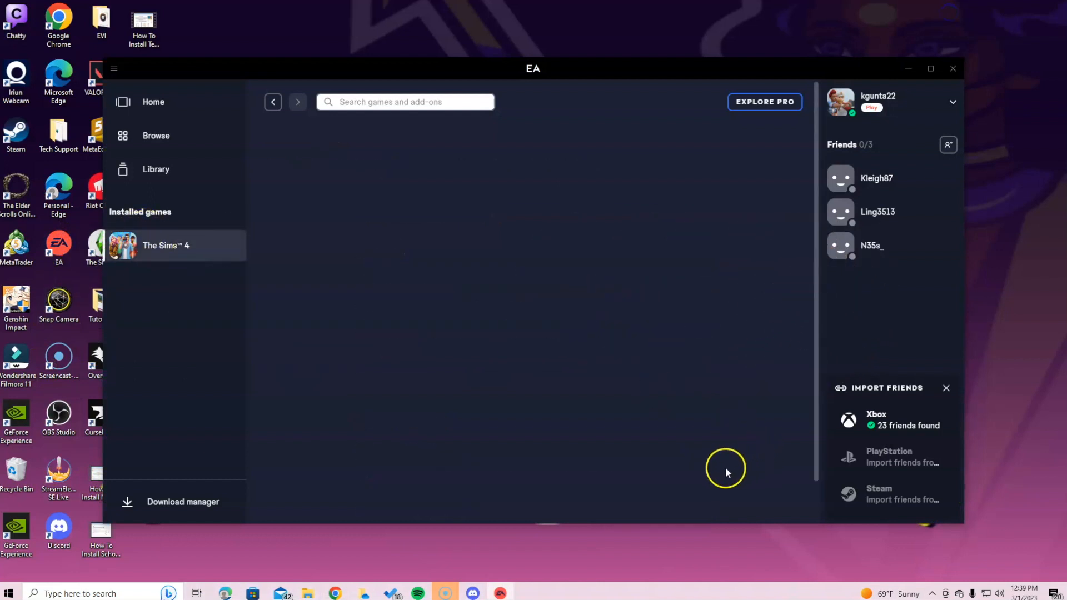
Open The Sims 4 overview page from the EA app's installed games sidebar
left_click(166, 245)
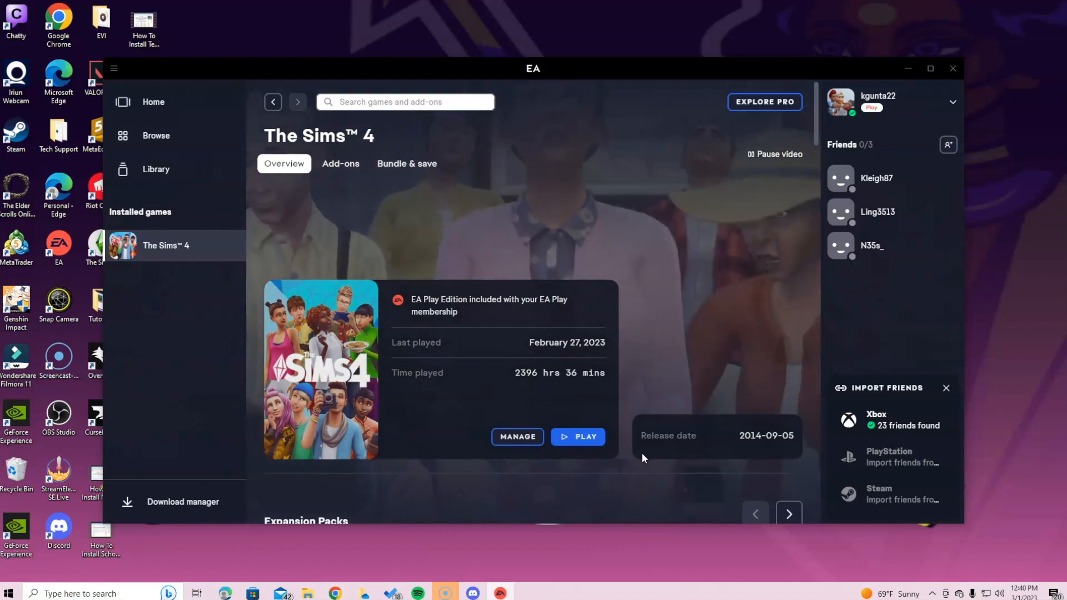
left_click(773, 154)
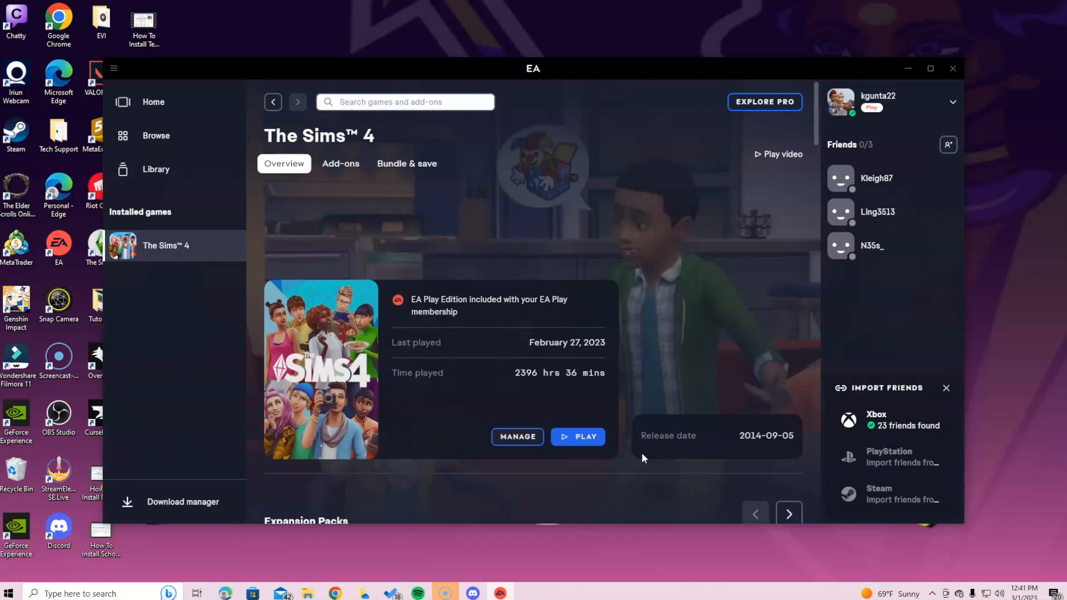
mouse_move(681, 455)
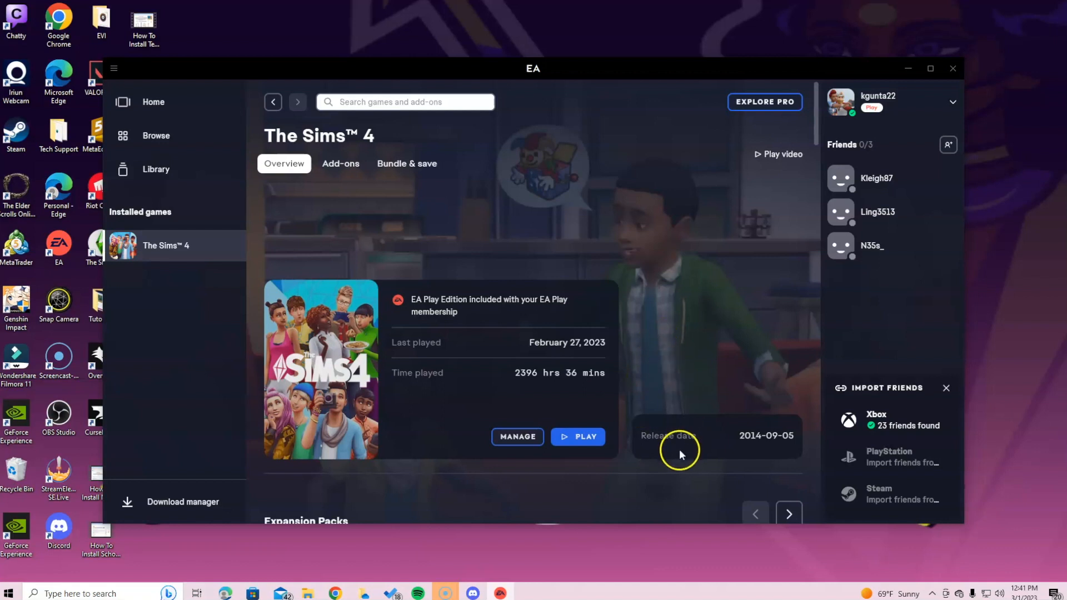
mouse_move(785, 543)
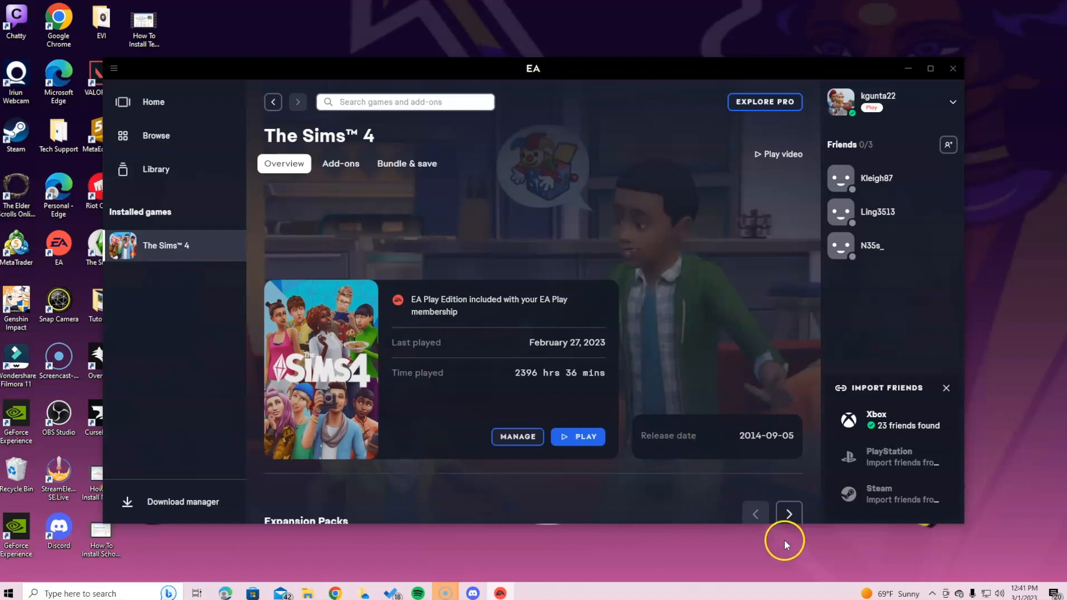
mouse_move(538, 548)
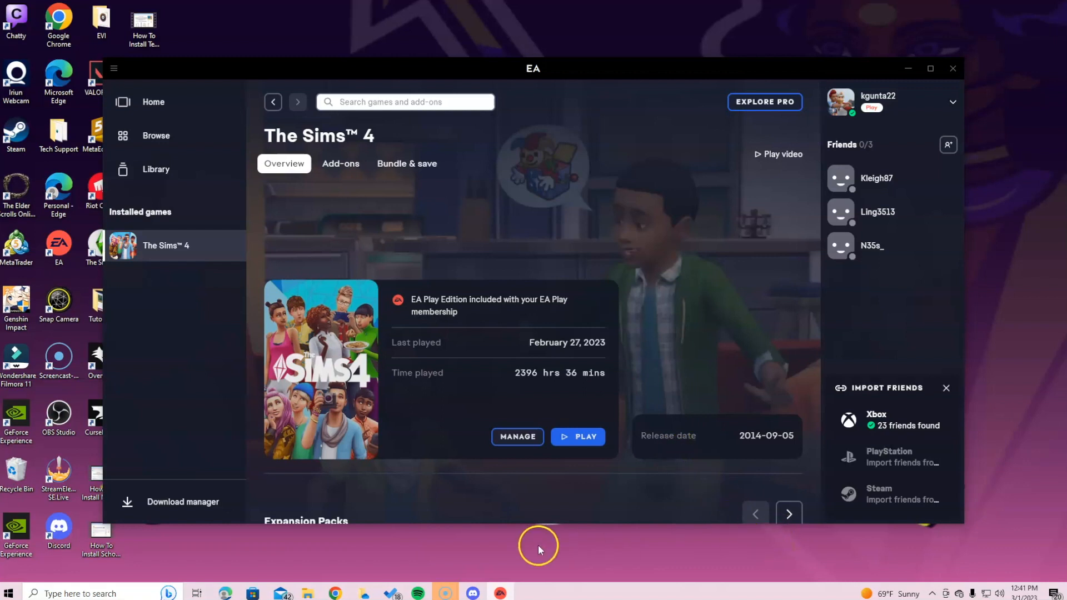
mouse_move(545, 545)
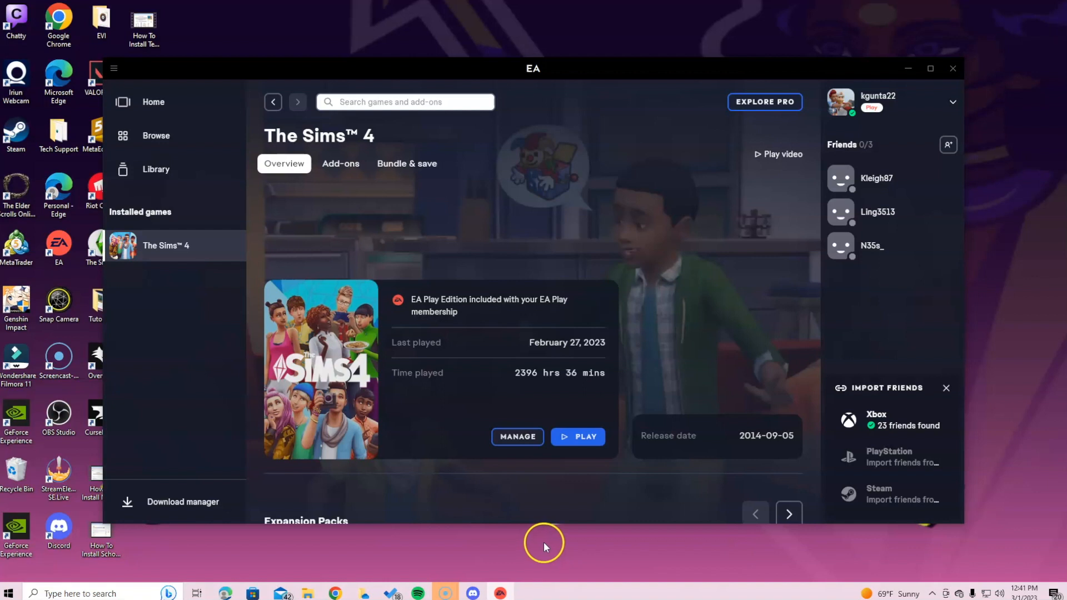
mouse_move(552, 548)
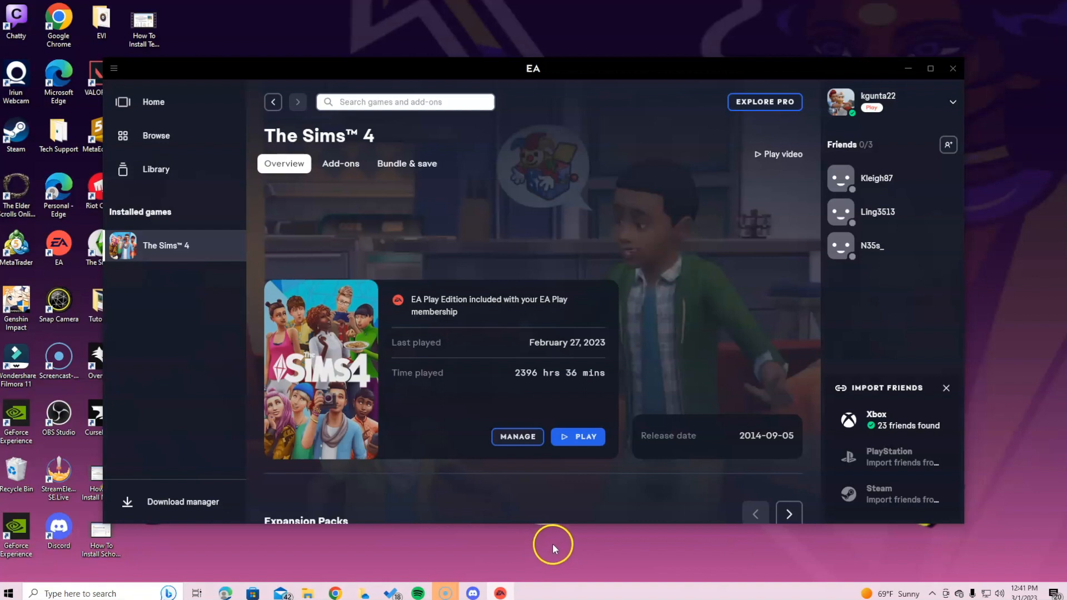
mouse_move(553, 548)
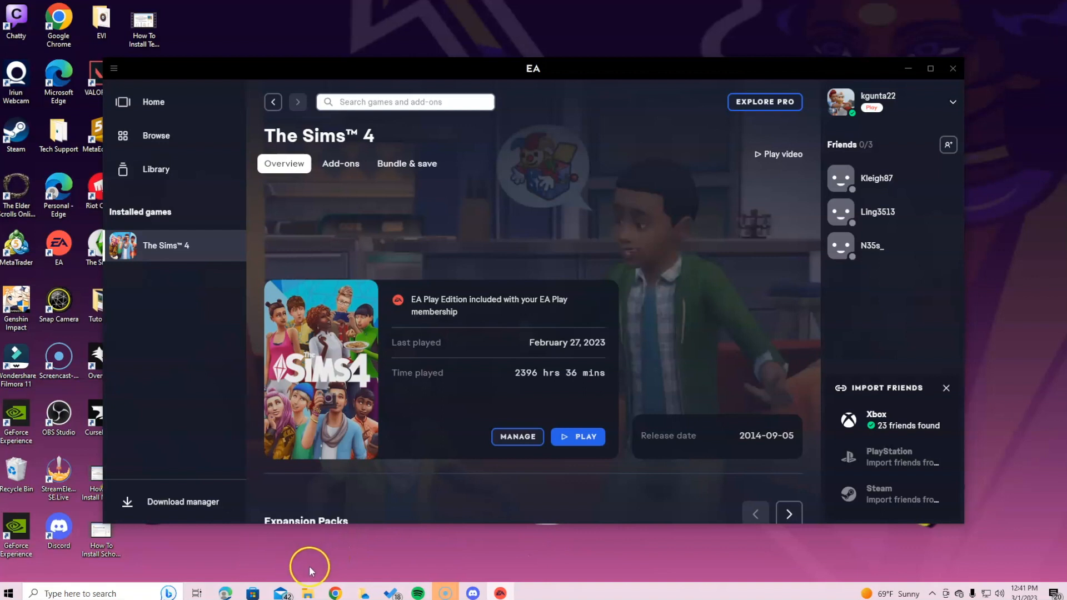
mouse_move(310, 568)
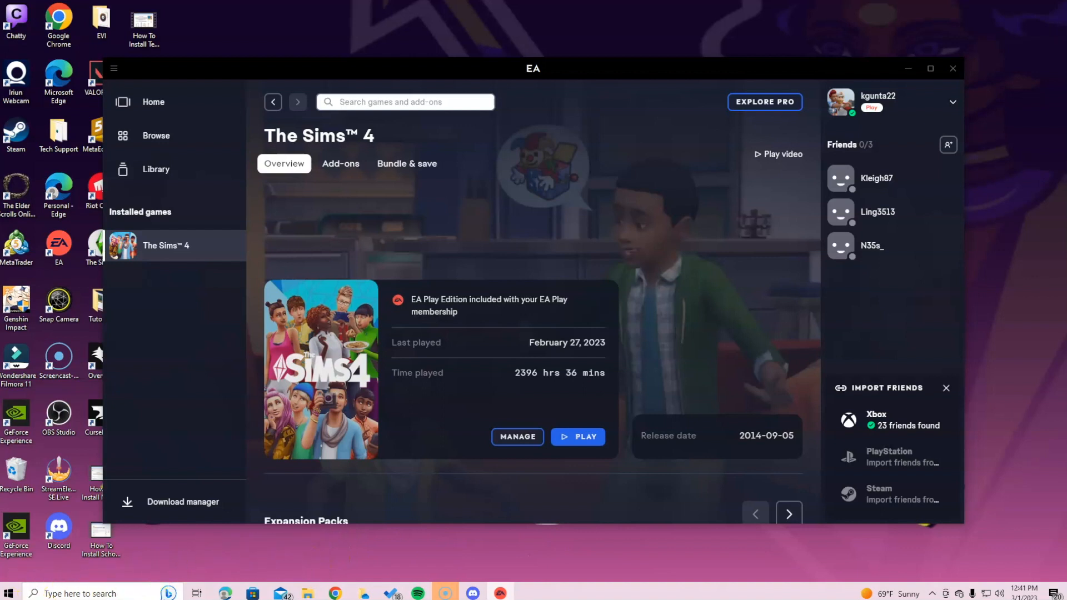